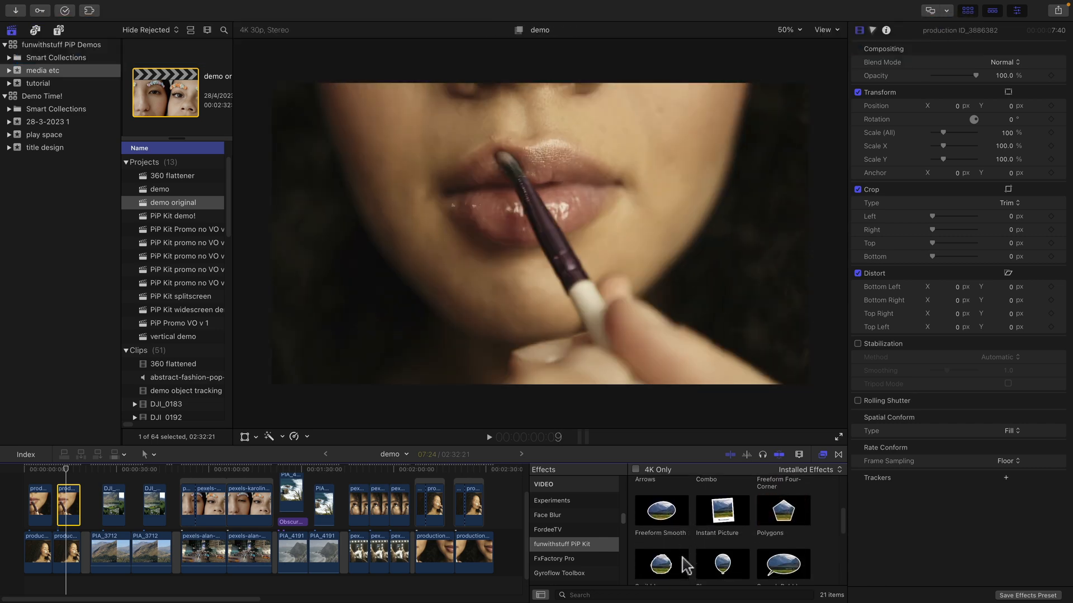
Apply the PiP Kit Rectangles effect to the lips close-up clip
scroll("down", 3)
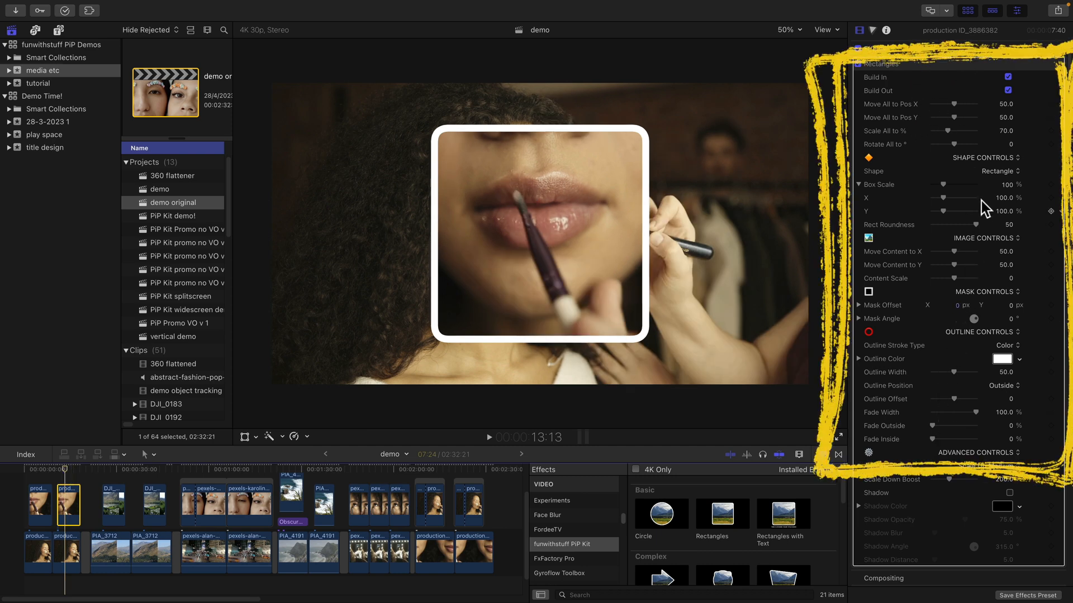
Shrink the PiP into the top right, scale its content to 35.25, and shift the lips up
left_click_drag(958, 131, 944, 131)
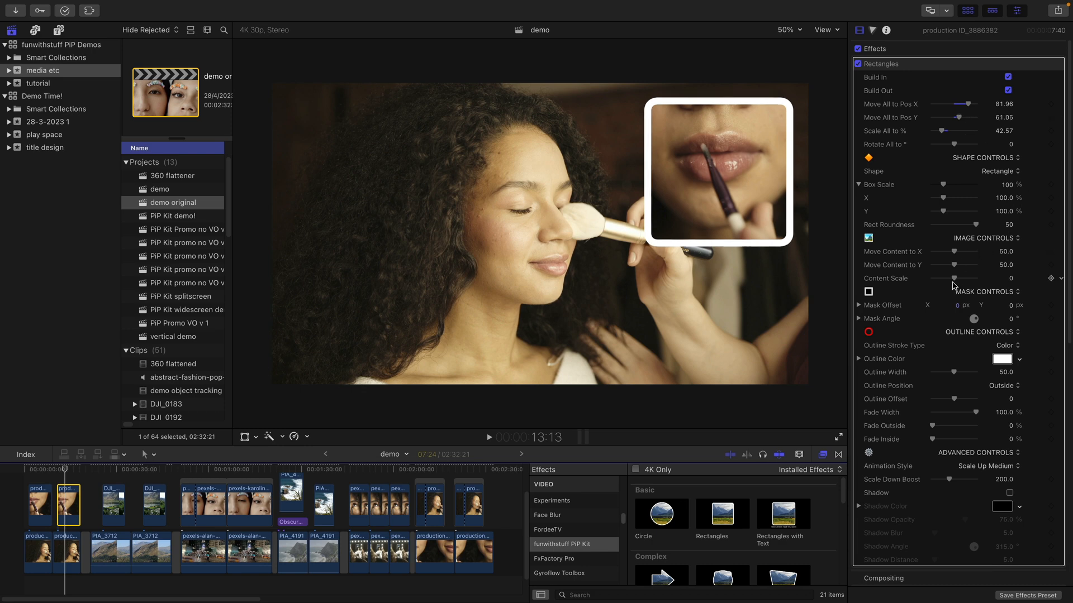
left_click_drag(944, 278, 953, 279)
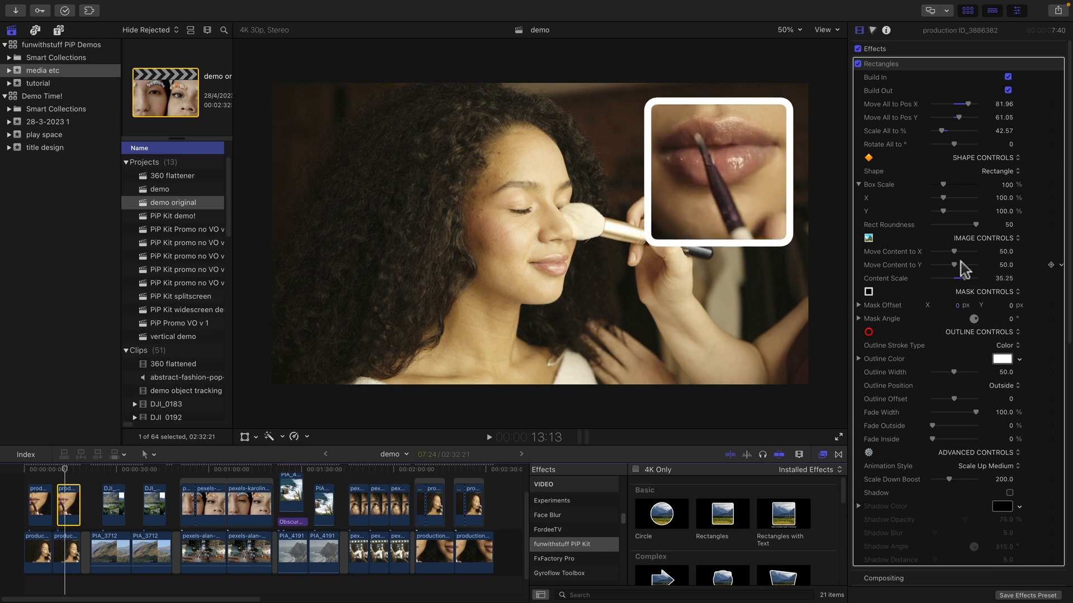
left_click_drag(954, 266, 950, 271)
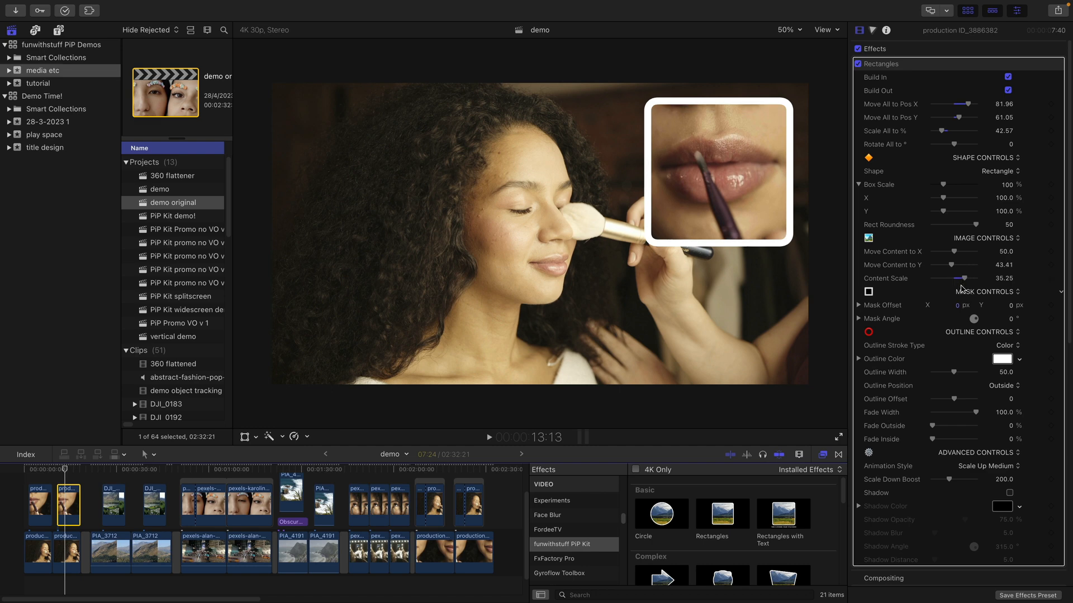
mouse_move(785, 120)
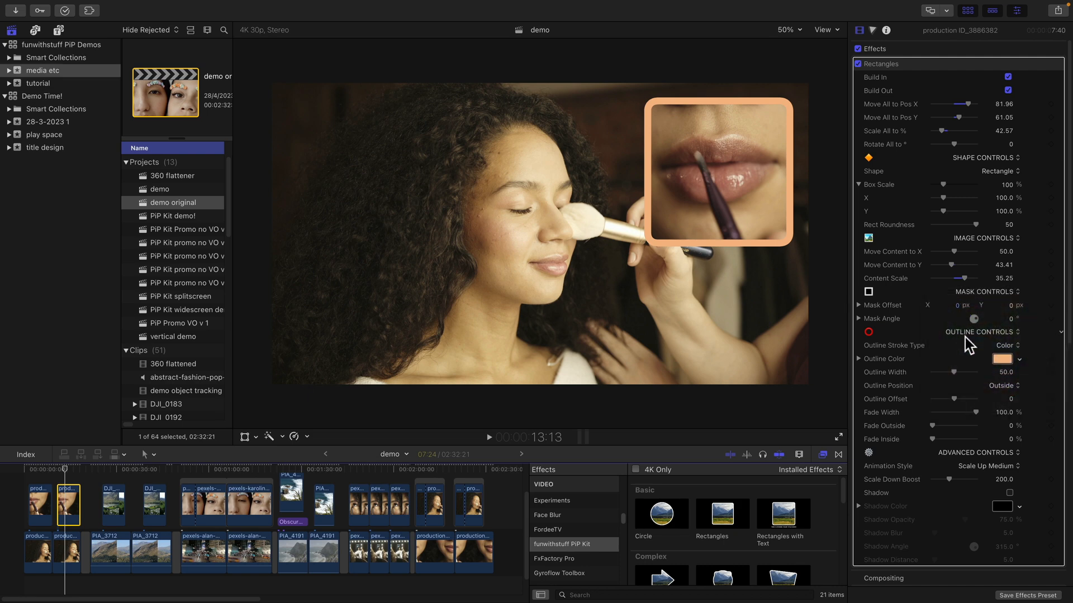
Thicken the PiP outline and set Outline Position to Inside
left_click_drag(971, 372, 981, 372)
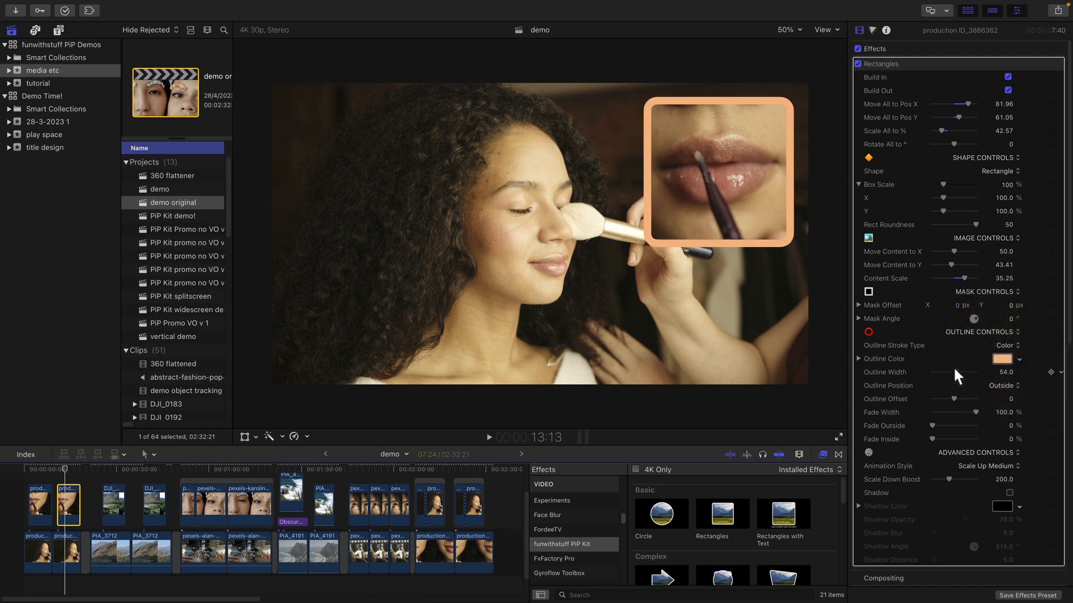
left_click_drag(961, 372, 971, 372)
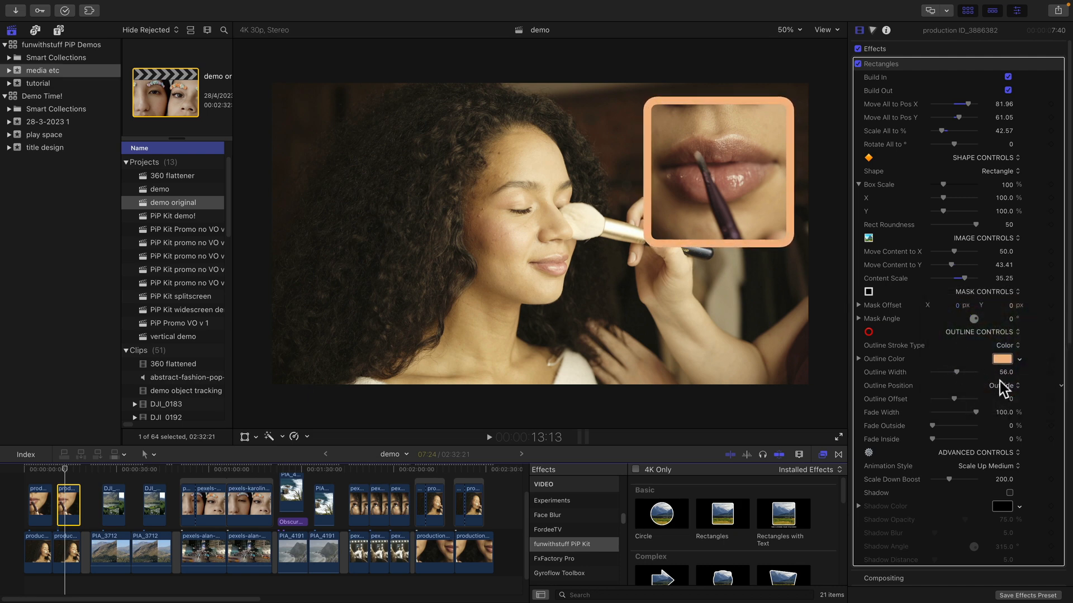
left_click(1004, 385)
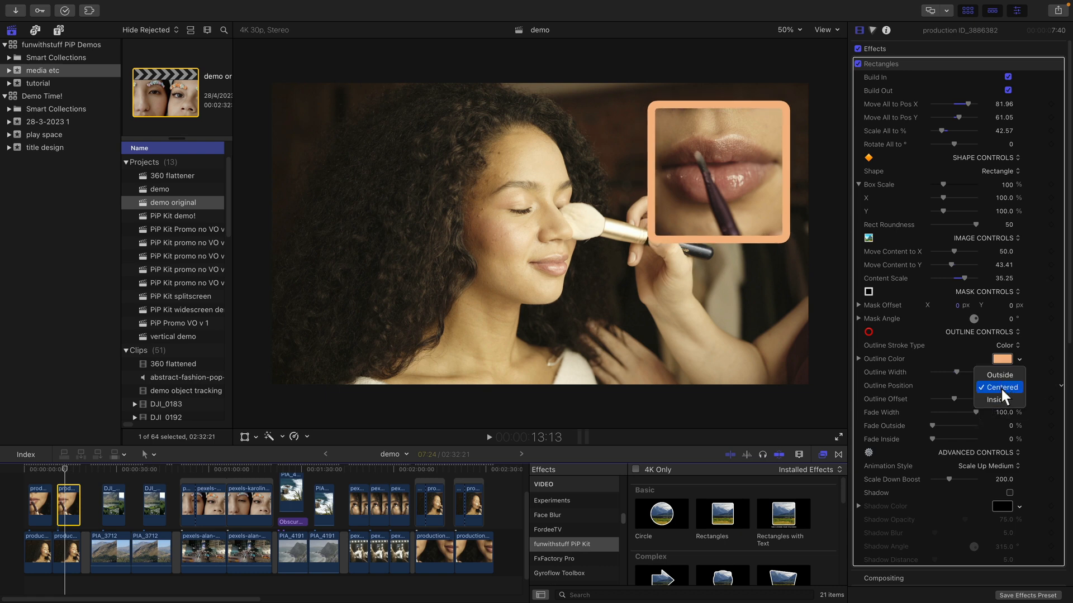
left_click(991, 398)
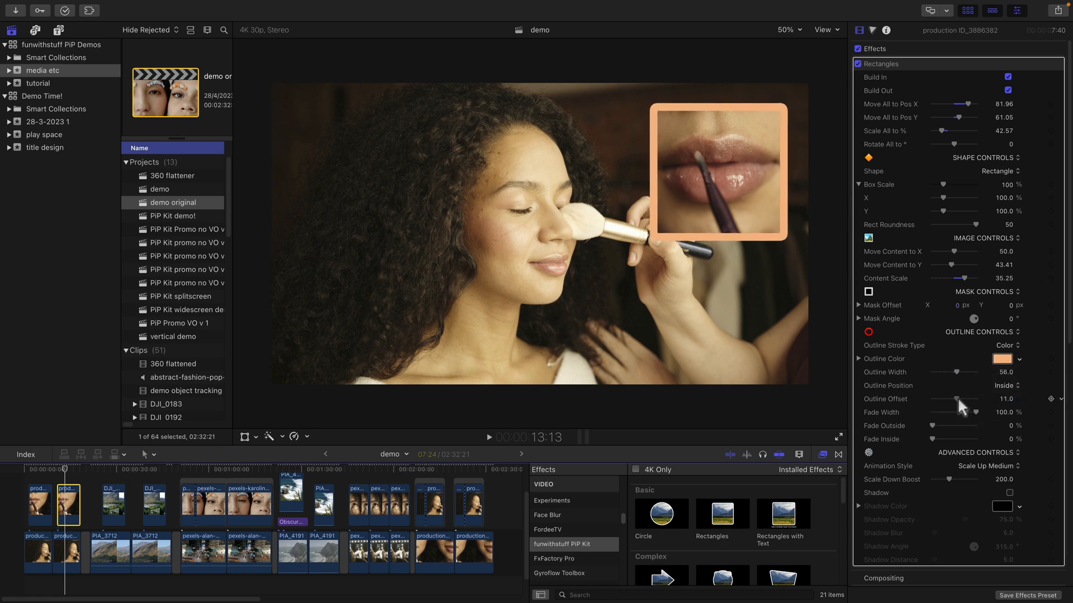
Set Outline Offset to 49 and thin the peach outline to width 18
left_click_drag(957, 399, 944, 399)
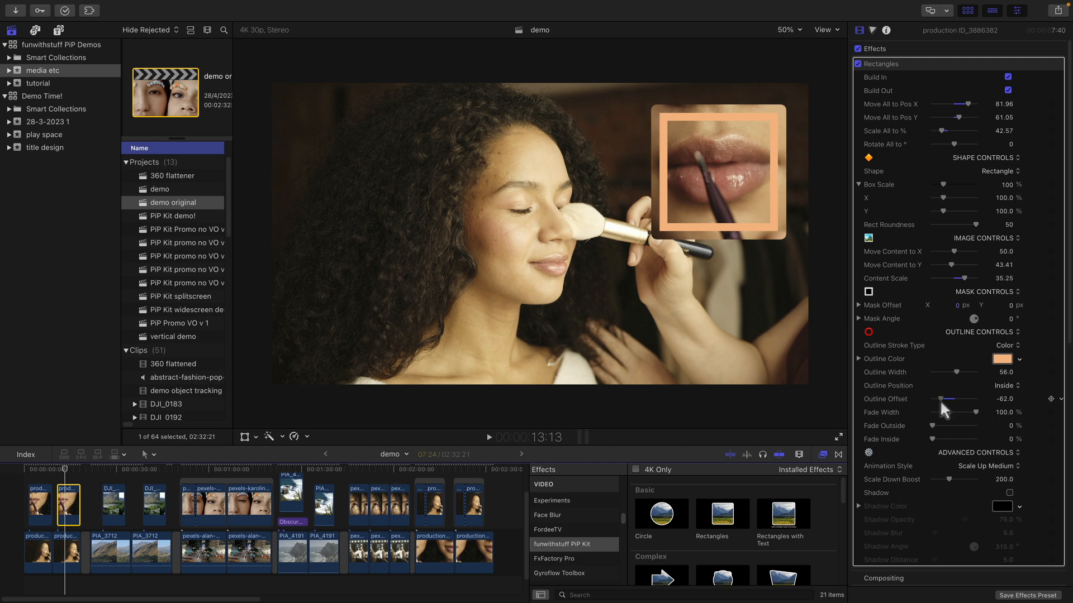
left_click_drag(941, 398, 950, 398)
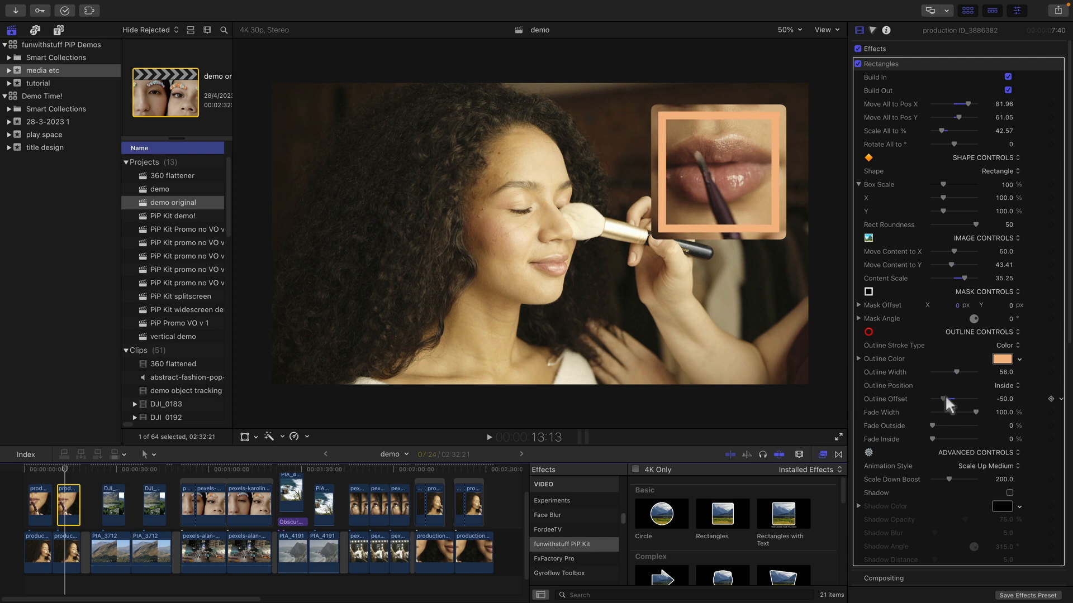
left_click_drag(945, 399, 972, 399)
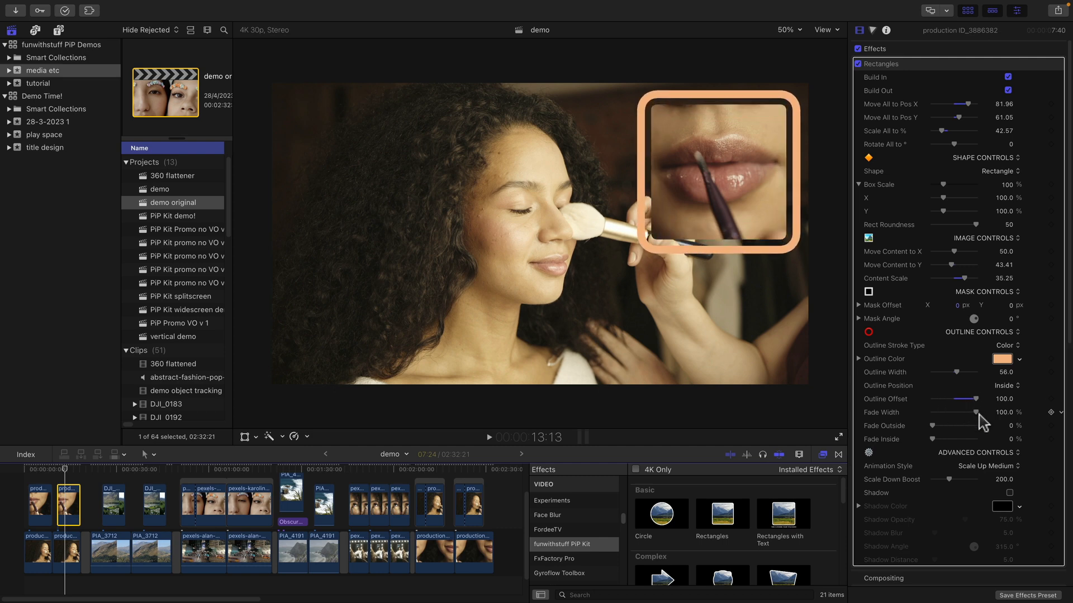
left_click_drag(972, 372, 944, 372)
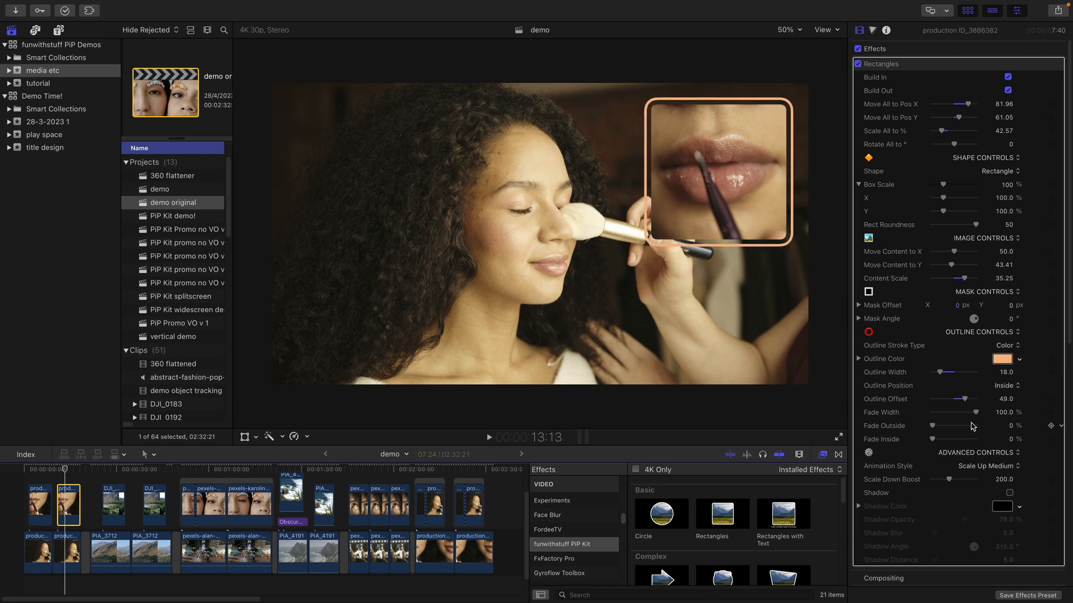
left_click_drag(63, 474, 61, 475)
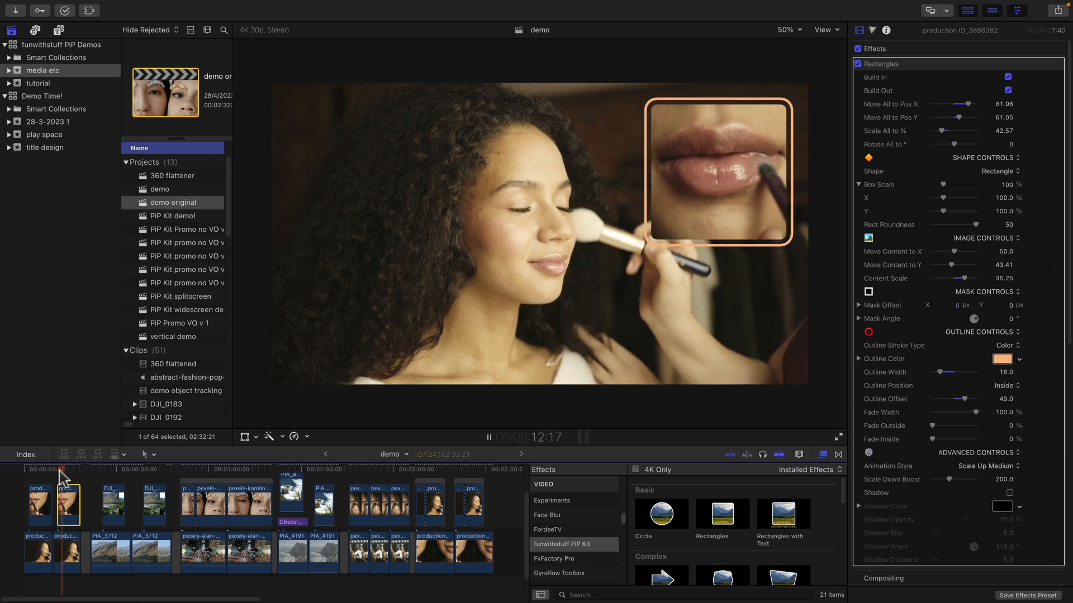
Play back the peach-outlined rectangle PiP, then stop the preview
left_click(61, 476)
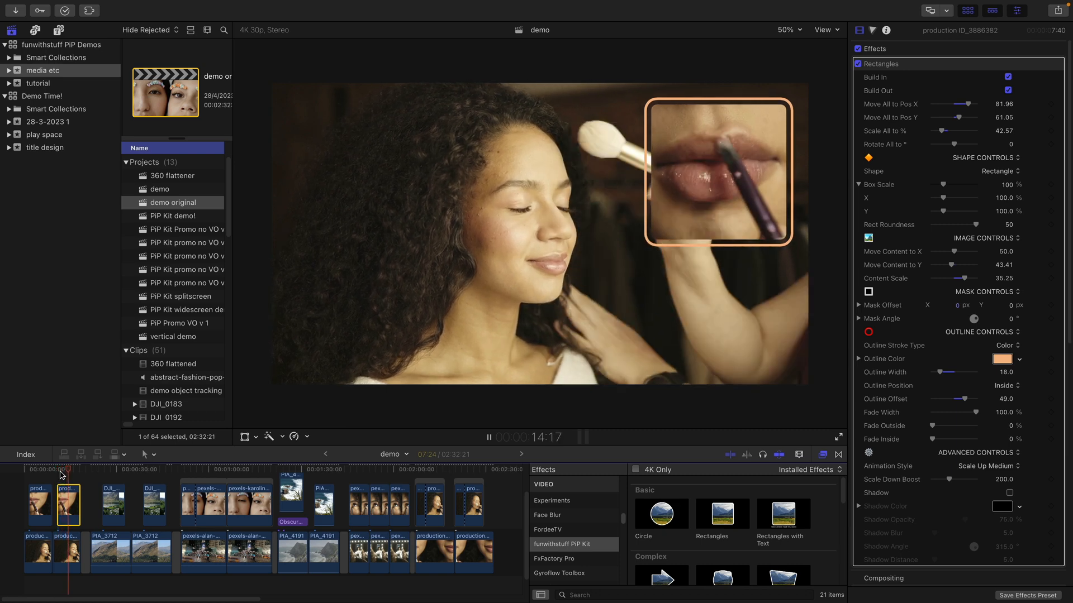
left_click(92, 472)
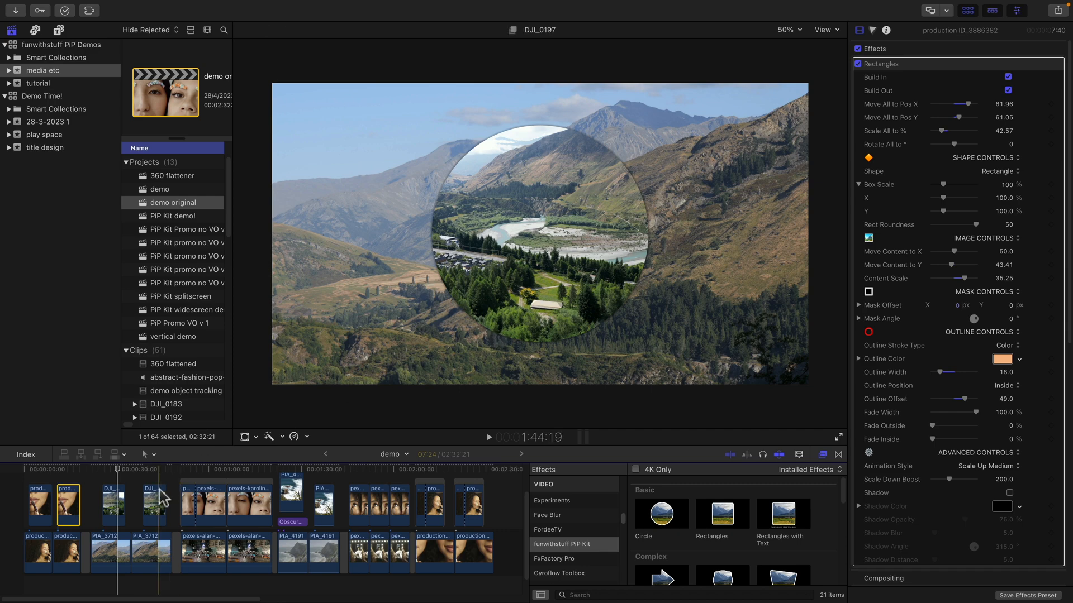
On DJI_0197, set Circle Content Scale to about 11.94 and Outline Width to 36
left_click(154, 506)
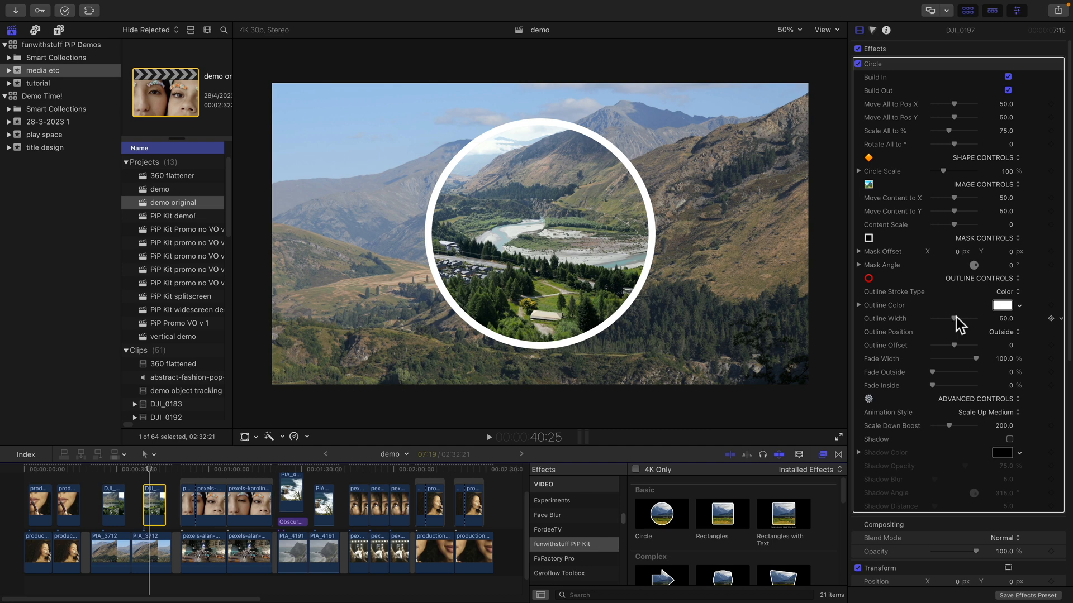
left_click_drag(951, 224, 957, 225)
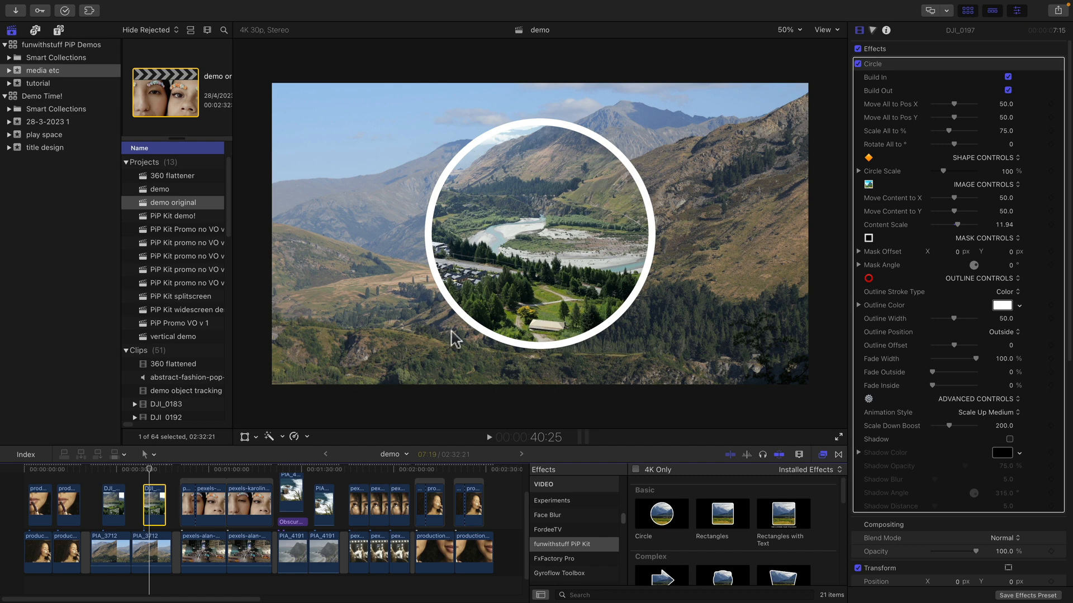
left_click_drag(992, 319, 945, 319)
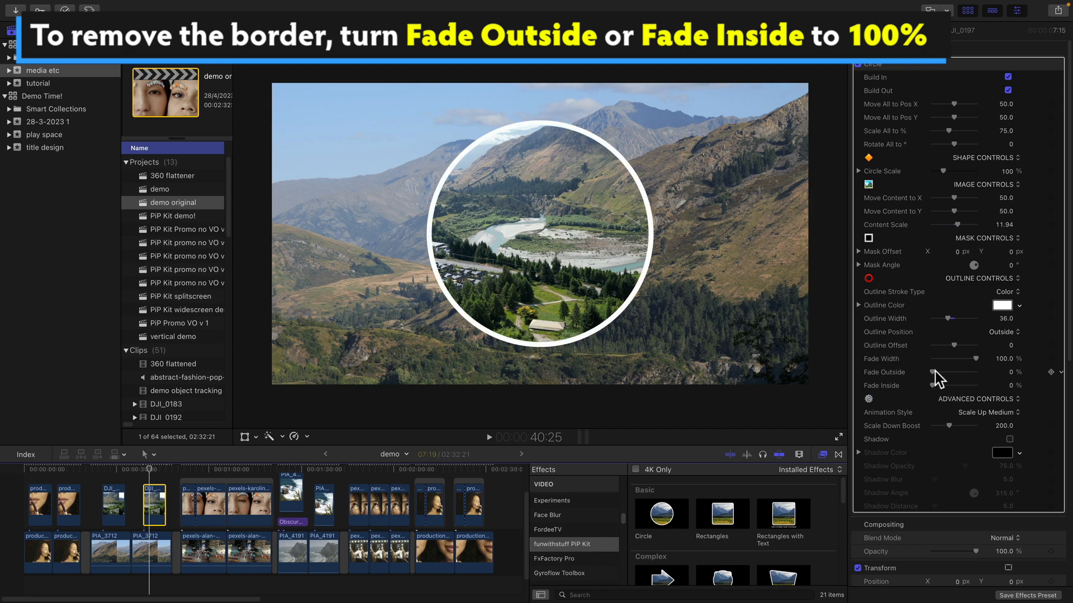
Make the circle outline black and set Fade Outside to about 80%
left_click_drag(938, 371, 973, 372)
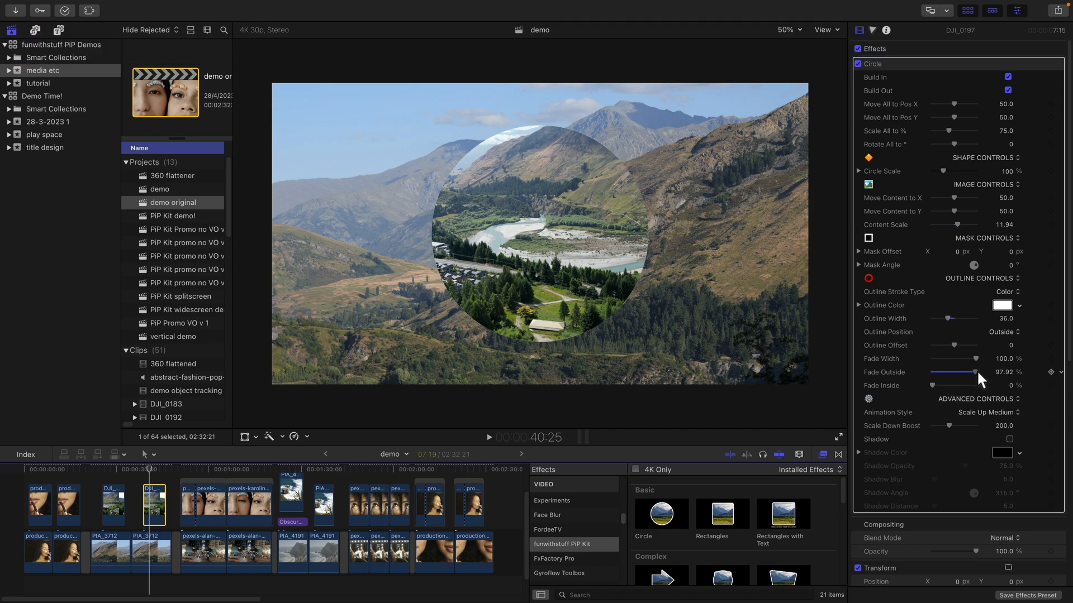
left_click_drag(971, 372, 957, 372)
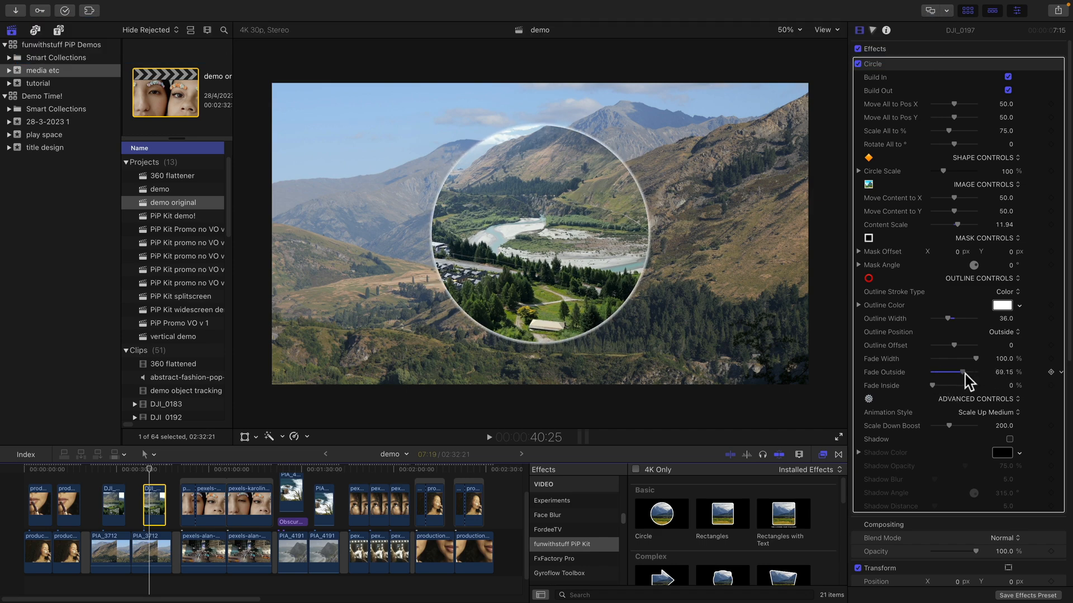
left_click_drag(960, 372, 965, 372)
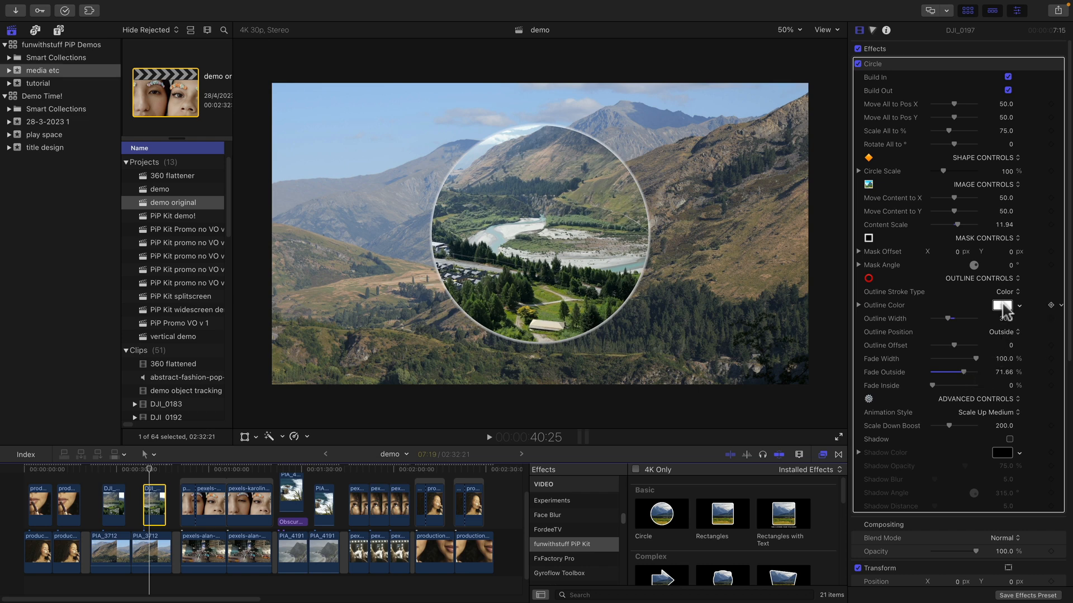
left_click(1001, 305)
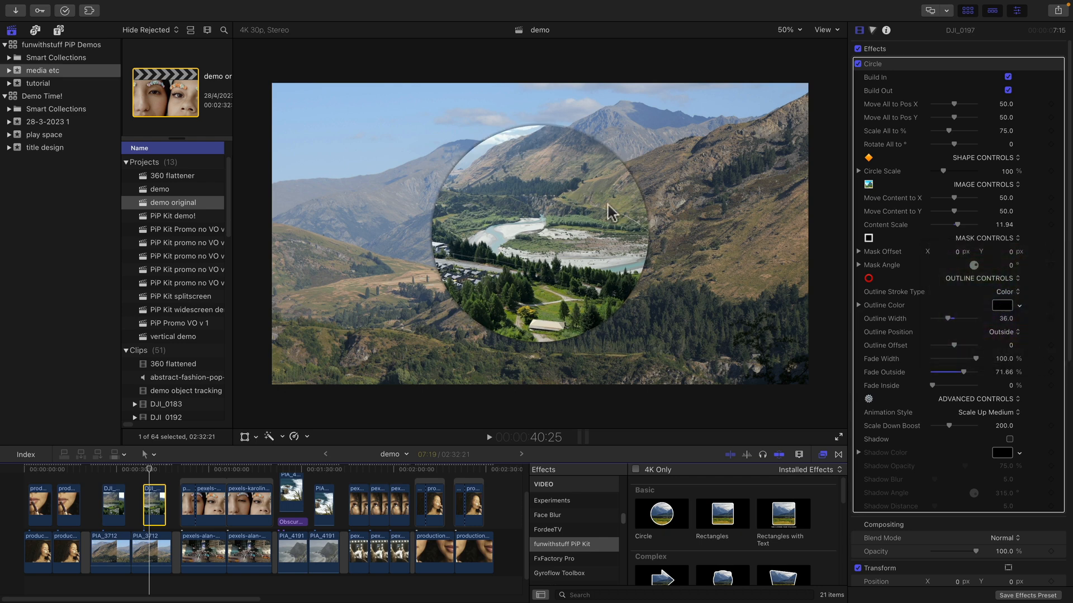
mouse_move(601, 332)
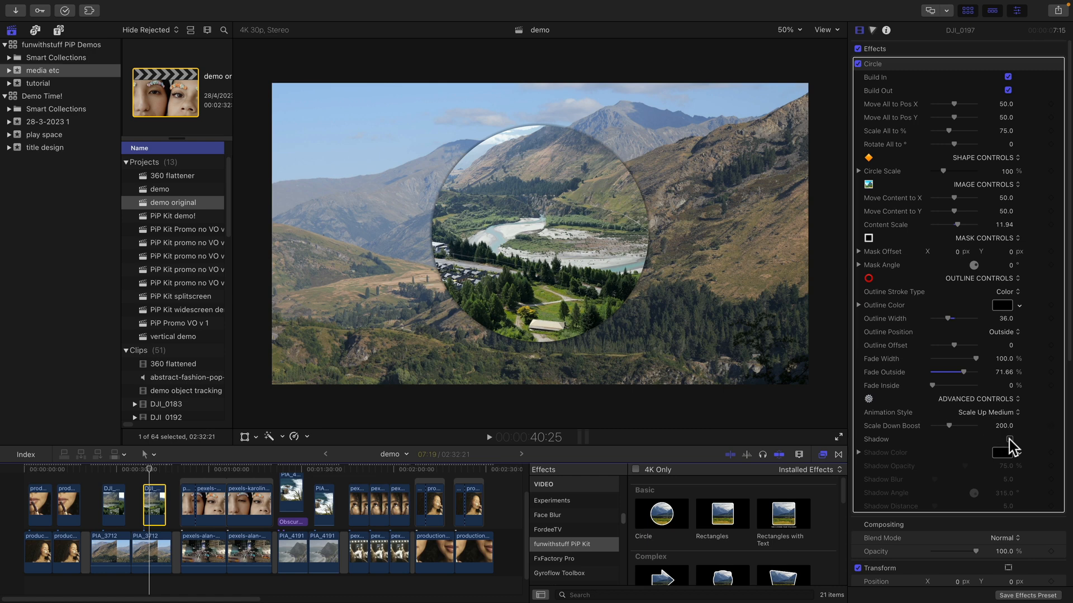
mouse_move(1011, 449)
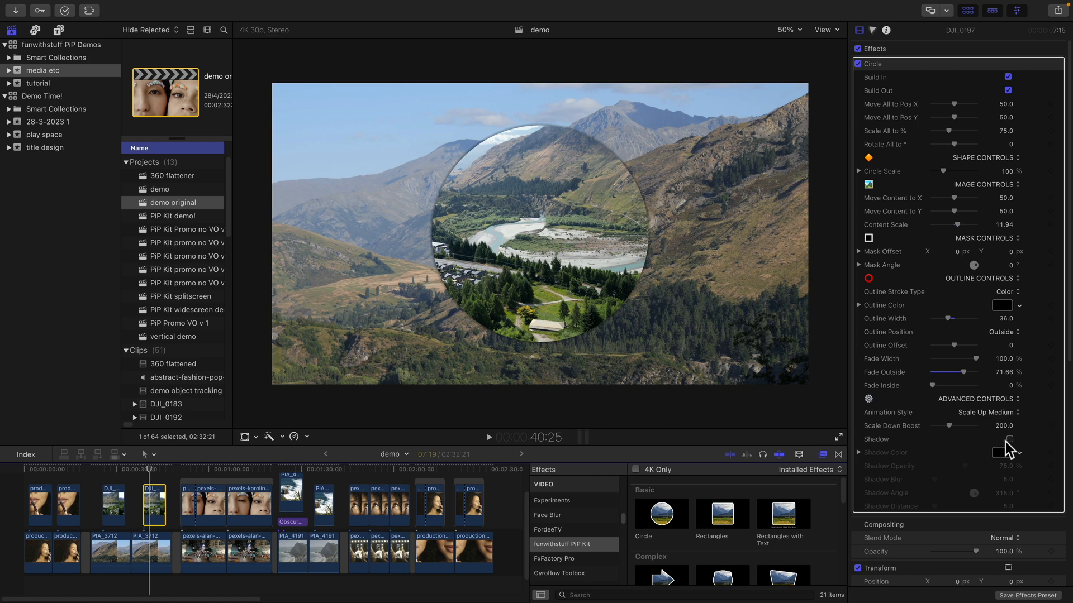
left_click_drag(981, 371, 950, 371)
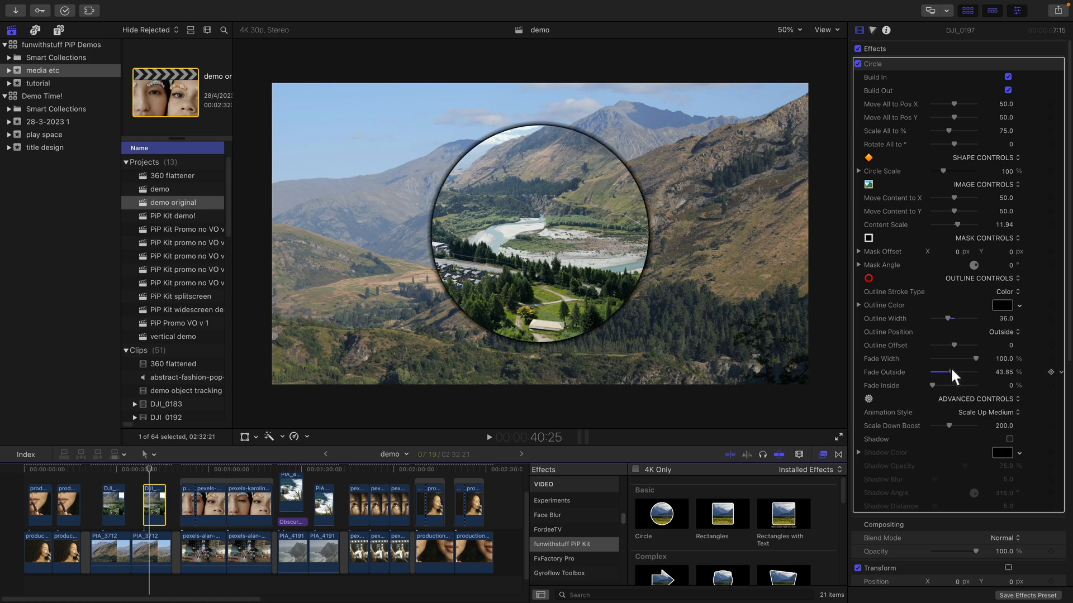
left_click_drag(972, 371, 961, 378)
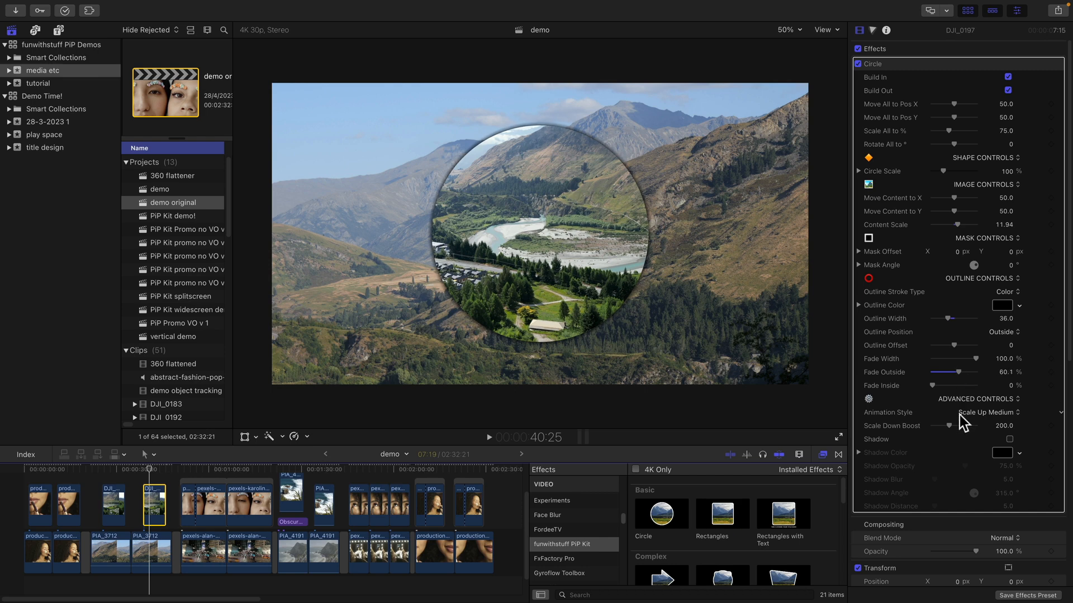
mouse_move(958, 419)
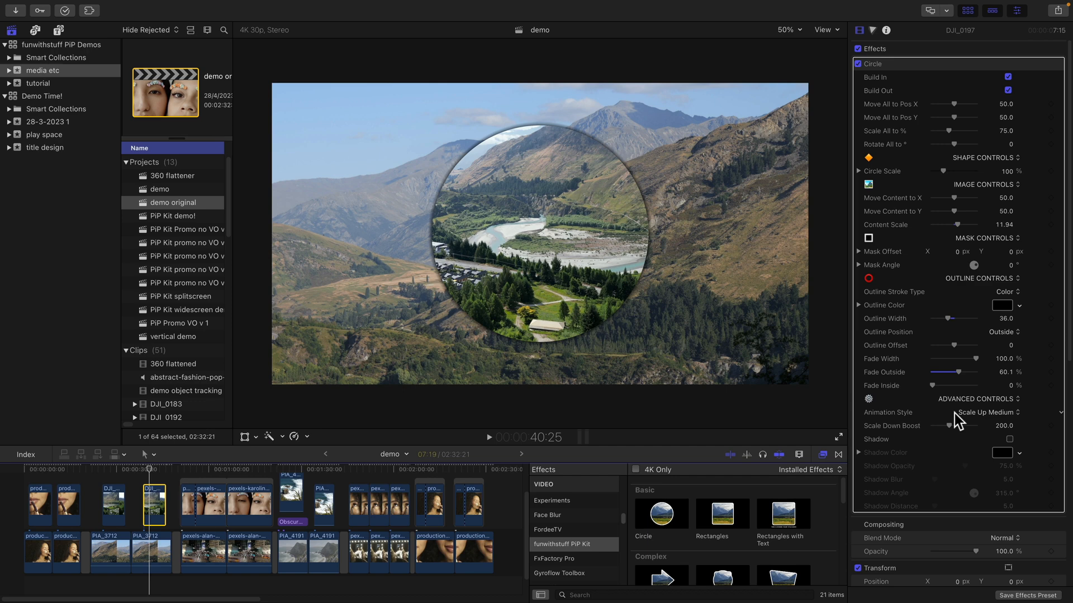
Try the Scale Up Fast, Medium and Slow animation styles on the circle PiP
left_click(987, 412)
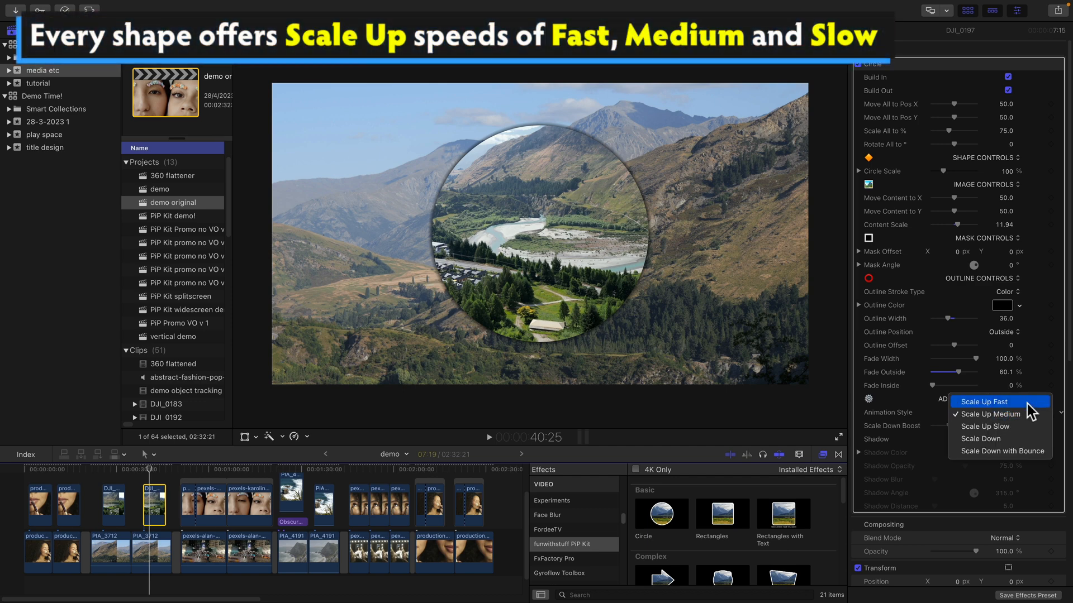
left_click(983, 401)
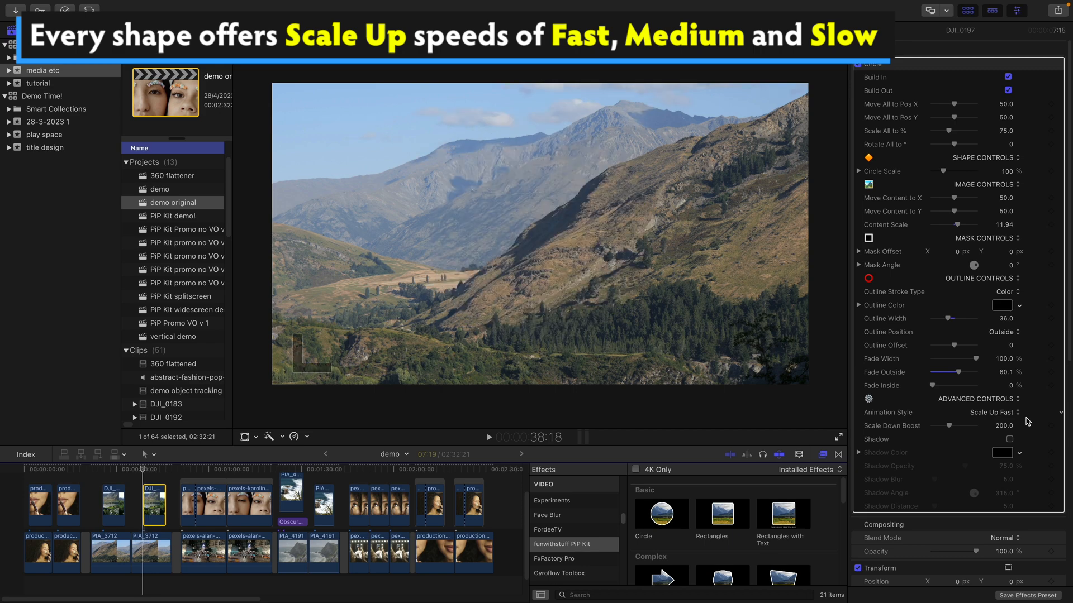
left_click(994, 412)
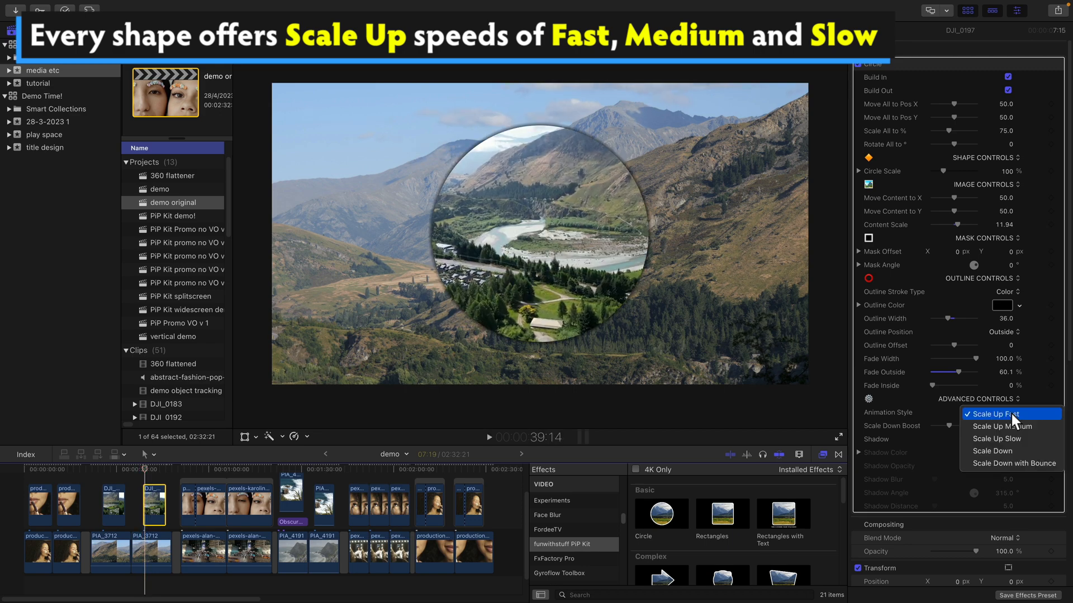
left_click(1000, 426)
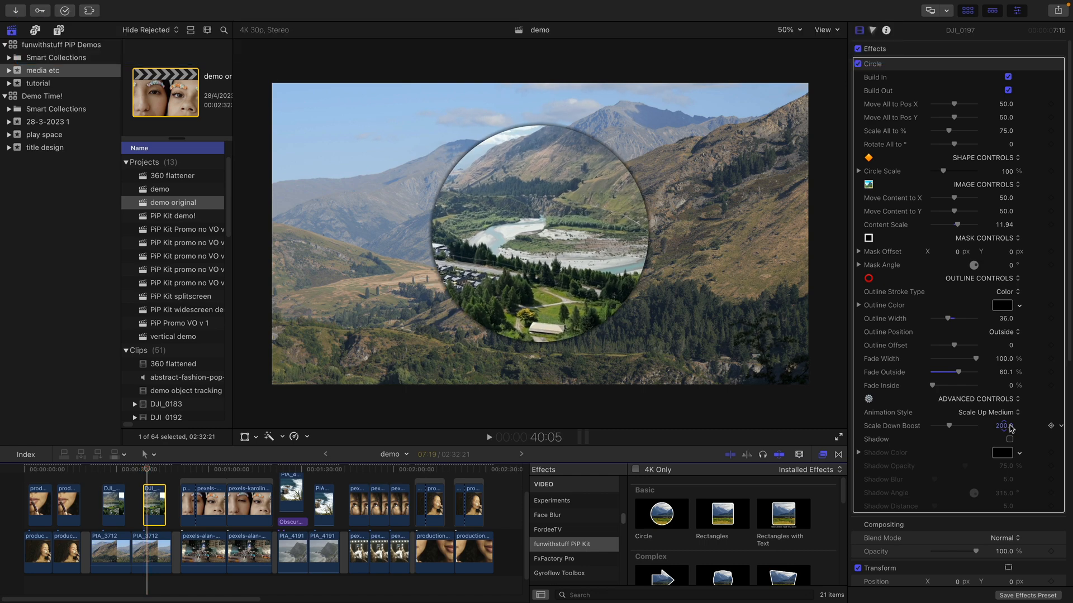
left_click(987, 412)
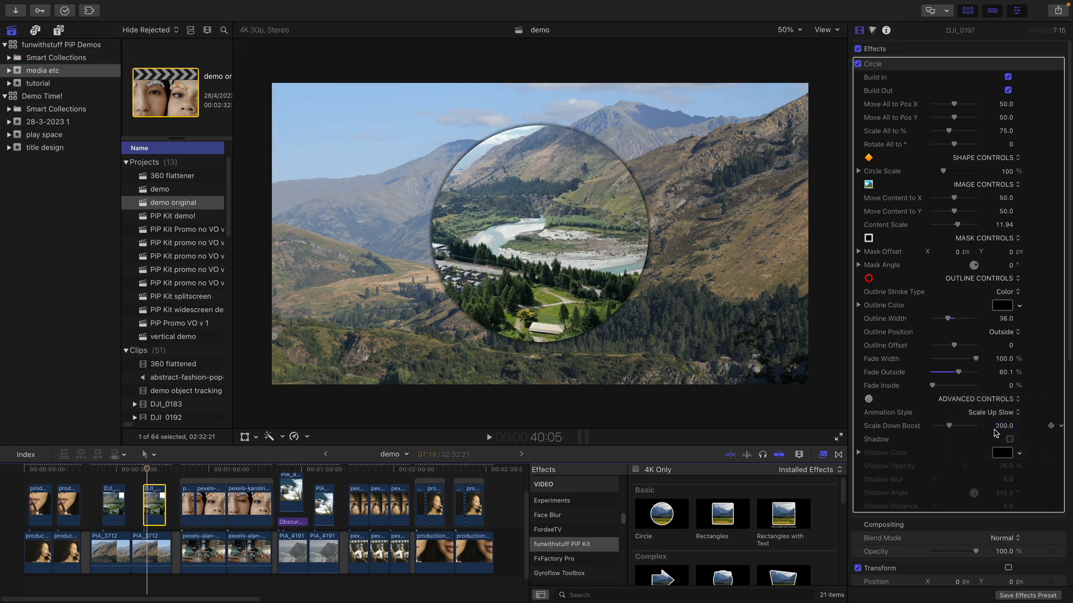
left_click(488, 437)
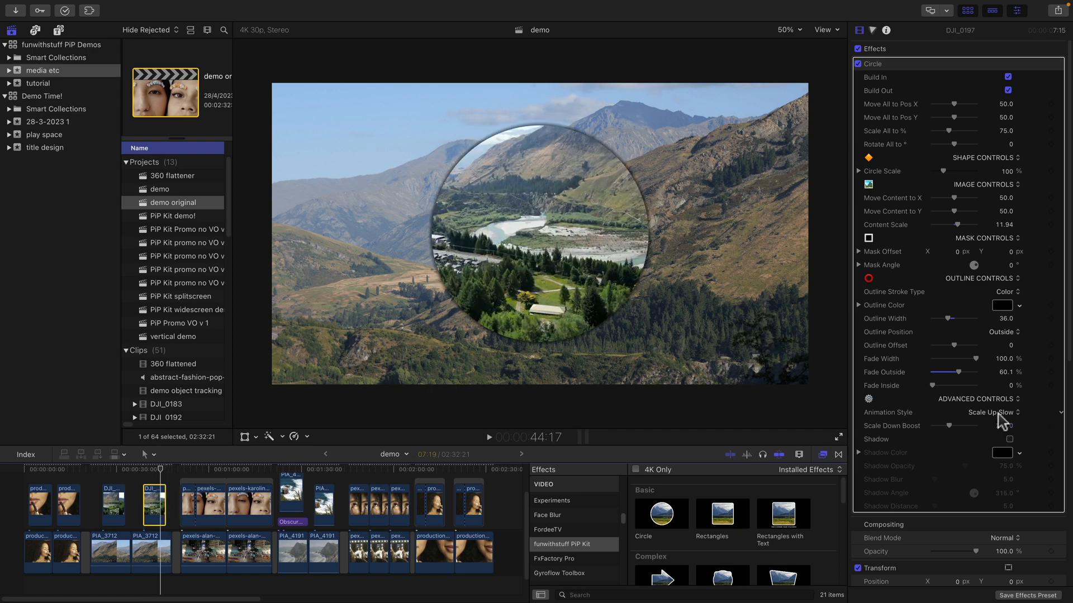
Settle on Scale Up Fast and re-enable Build In and Build Out
left_click(993, 412)
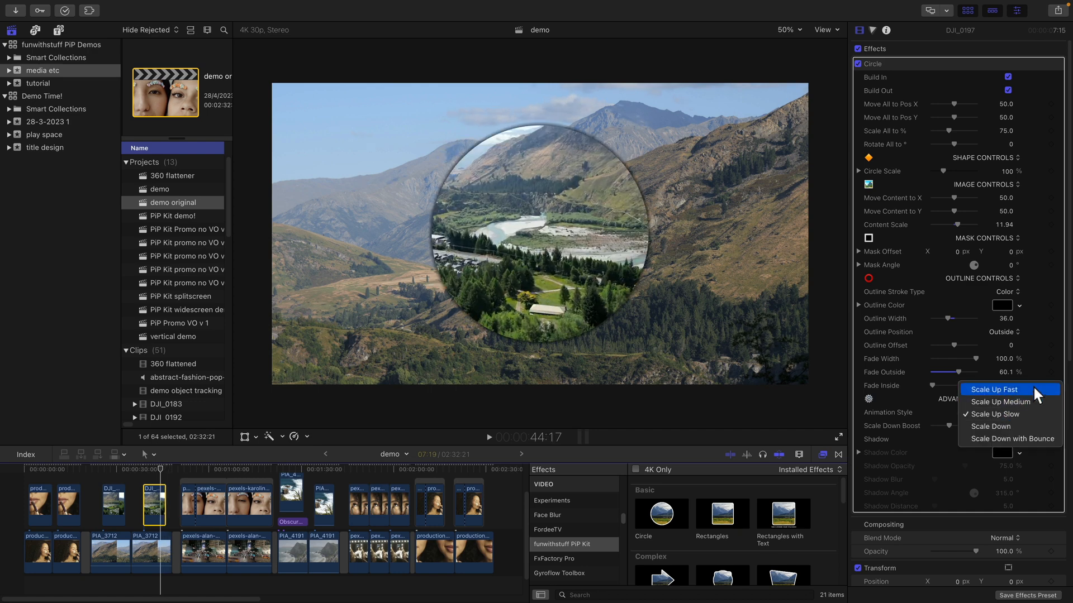
left_click(993, 390)
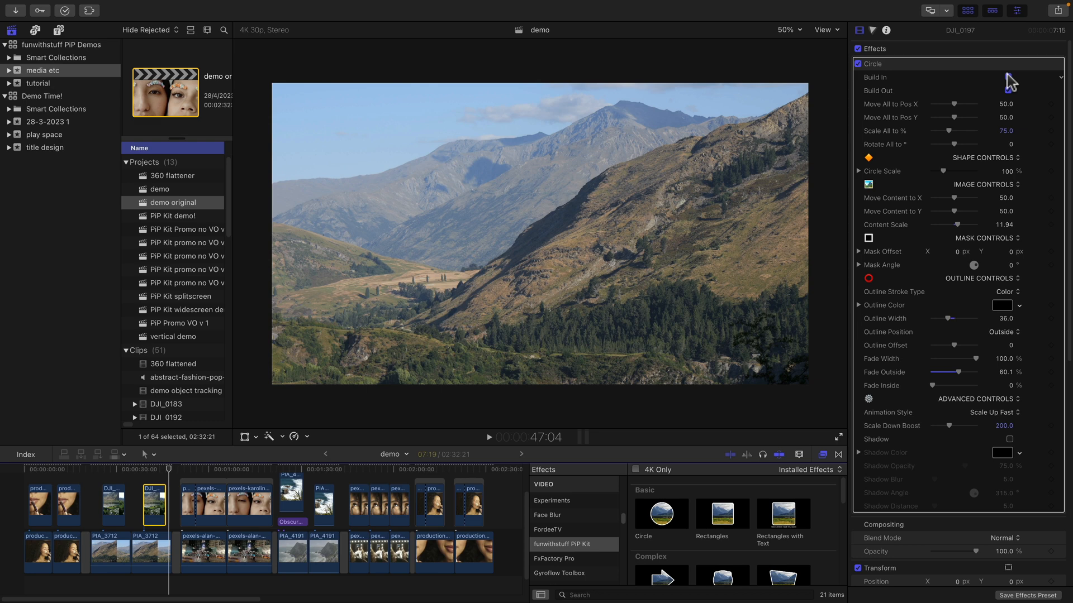
left_click(1006, 76)
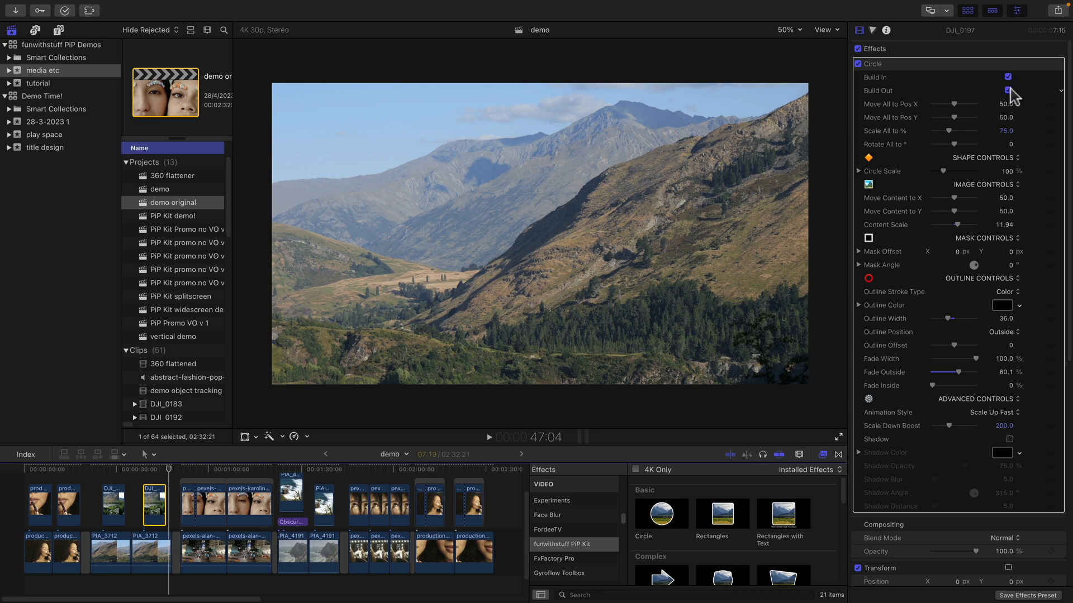
left_click(1007, 91)
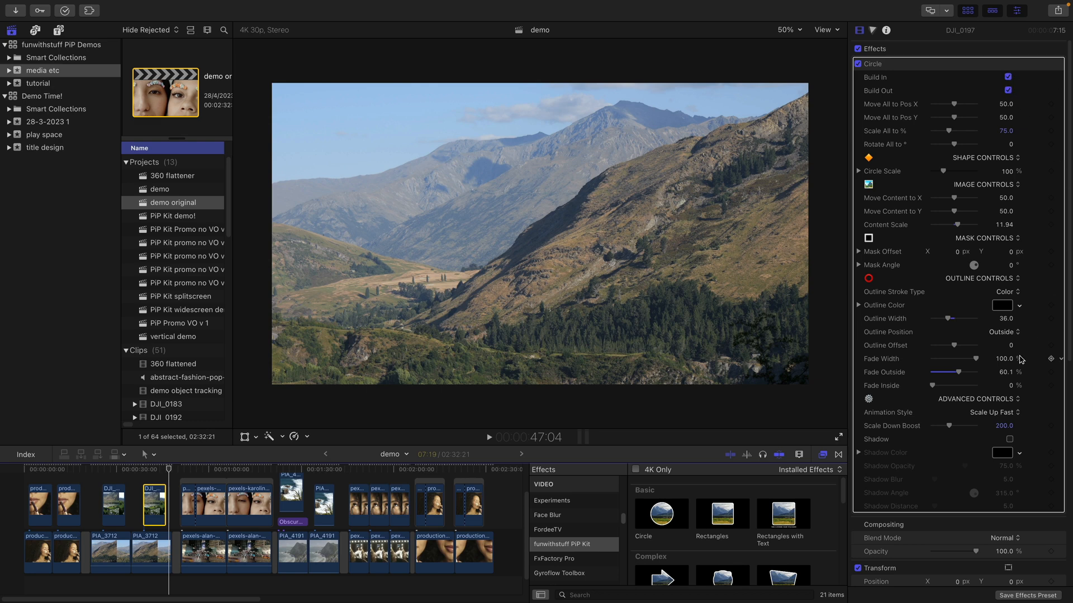
left_click(994, 412)
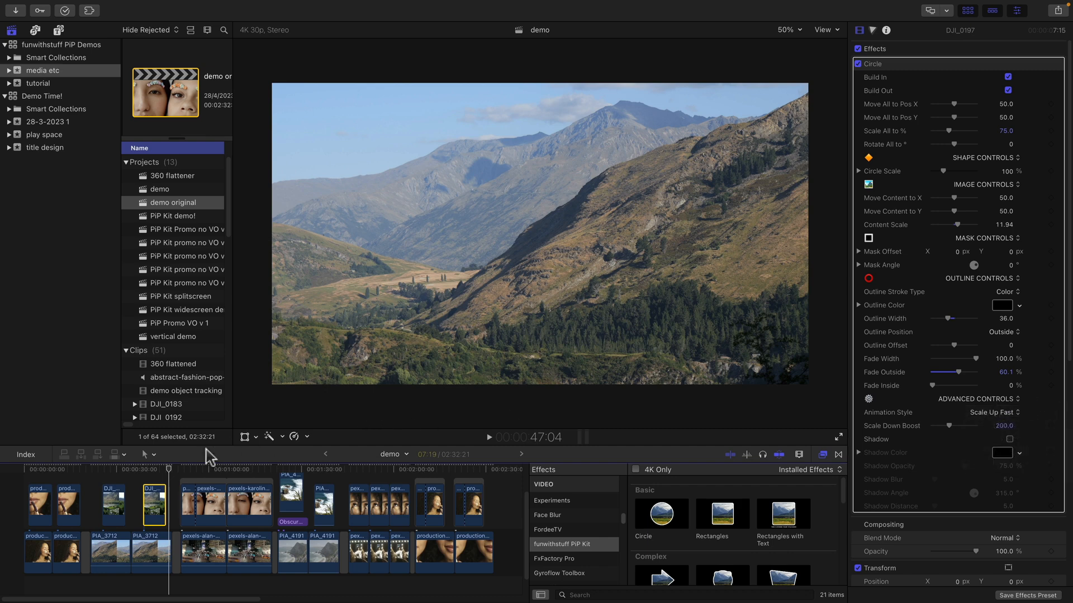
Go to the instant picture section and select the flower-crown faces clip
left_click(488, 437)
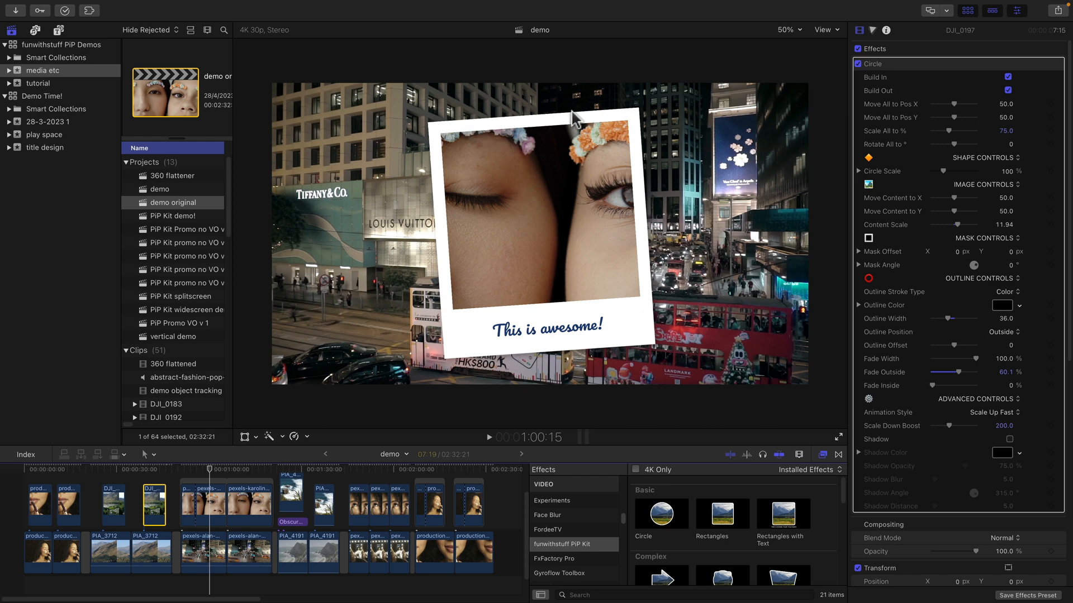
left_click(210, 505)
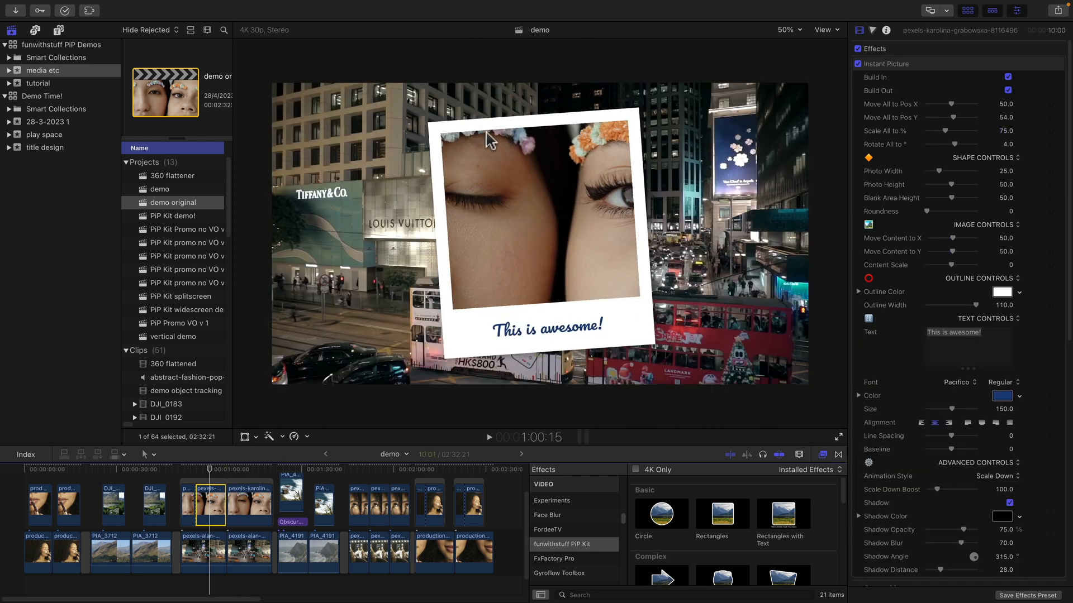
mouse_move(267, 376)
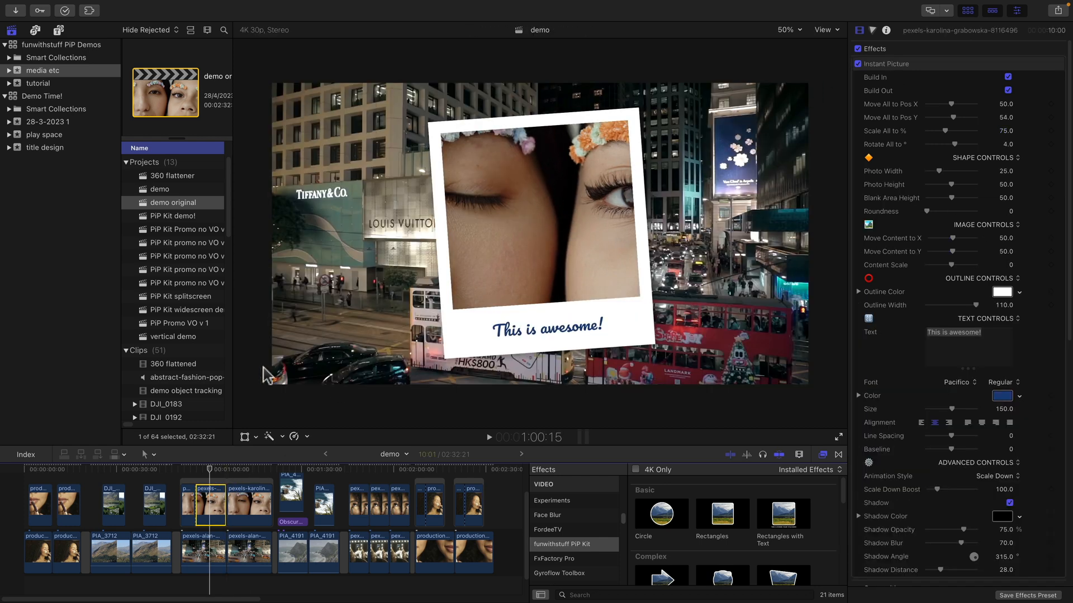
left_click(247, 505)
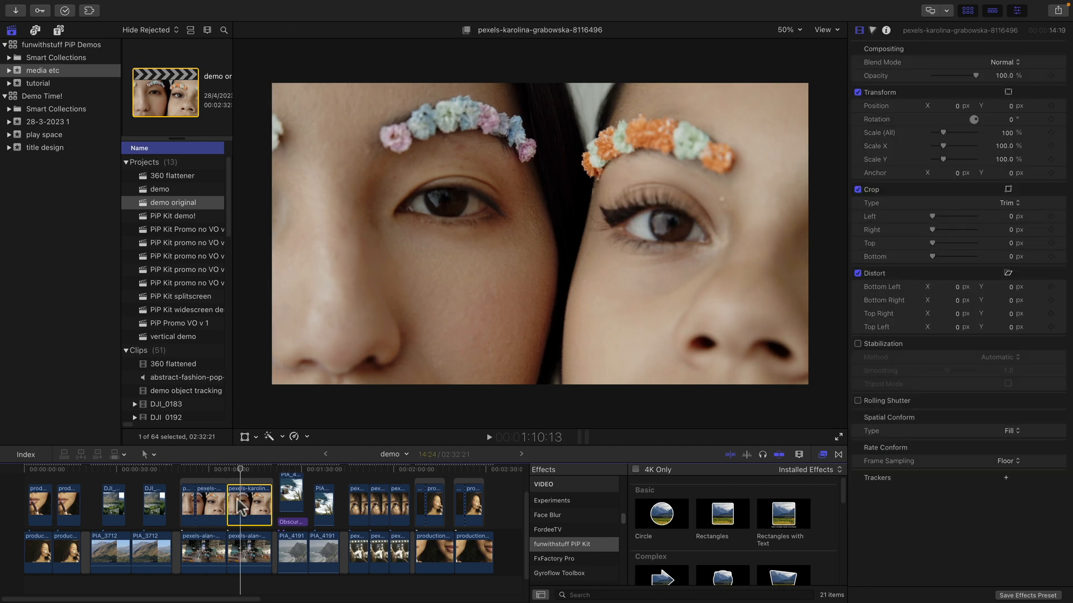
Split the faces clip at the playhead with the Blade tool, then return to Select
left_click(247, 470)
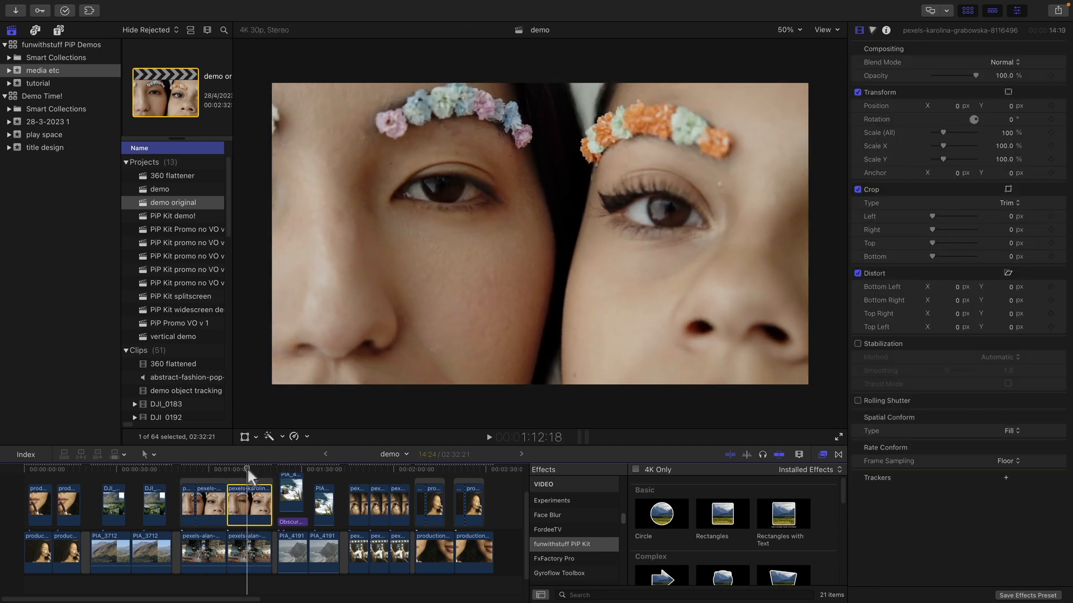
left_click(145, 454)
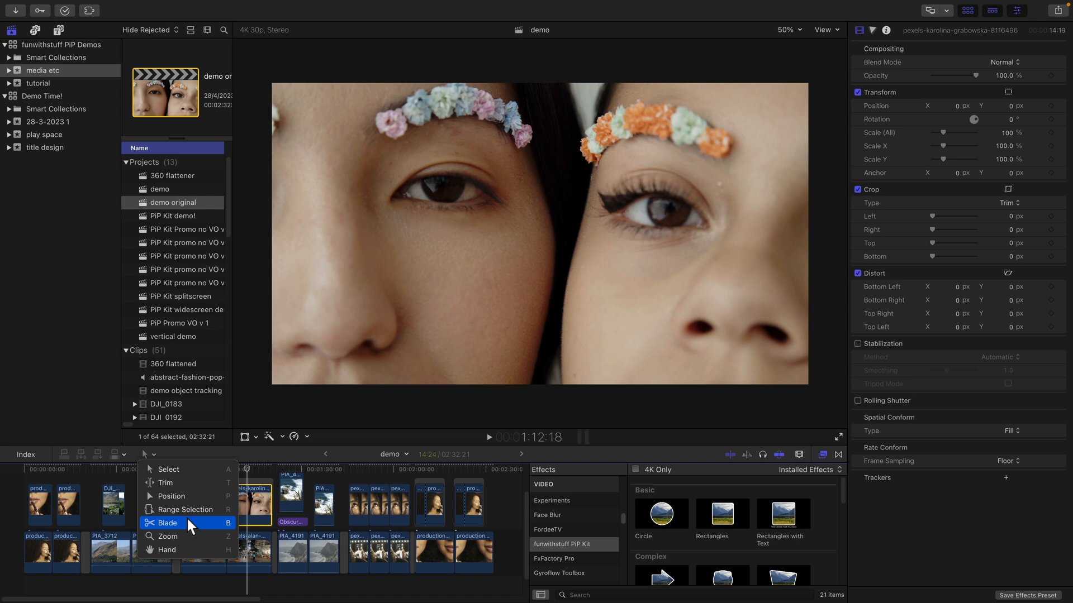
left_click(166, 523)
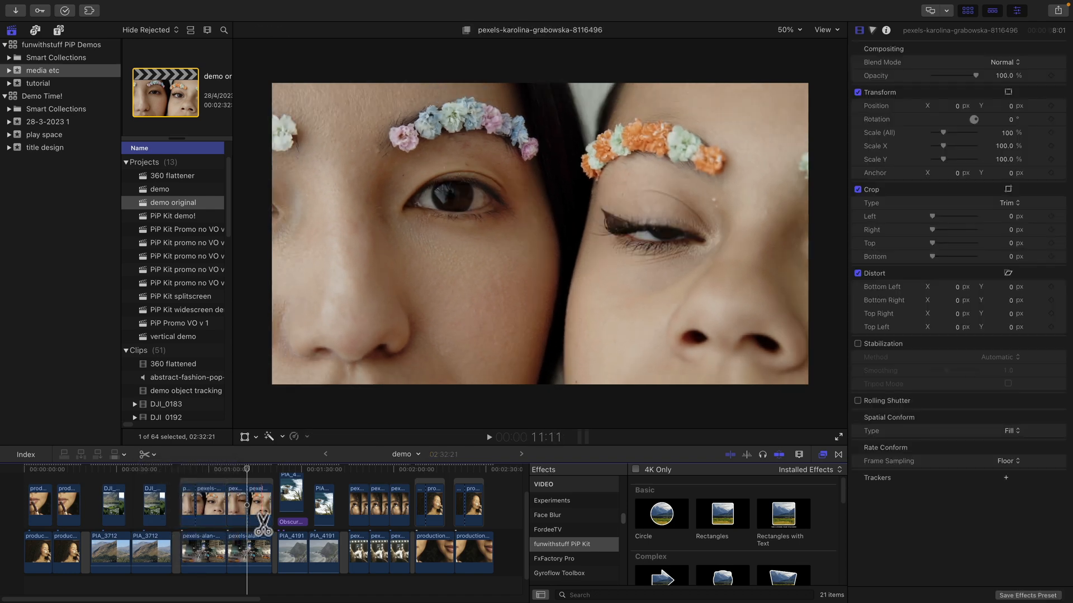
left_click(246, 479)
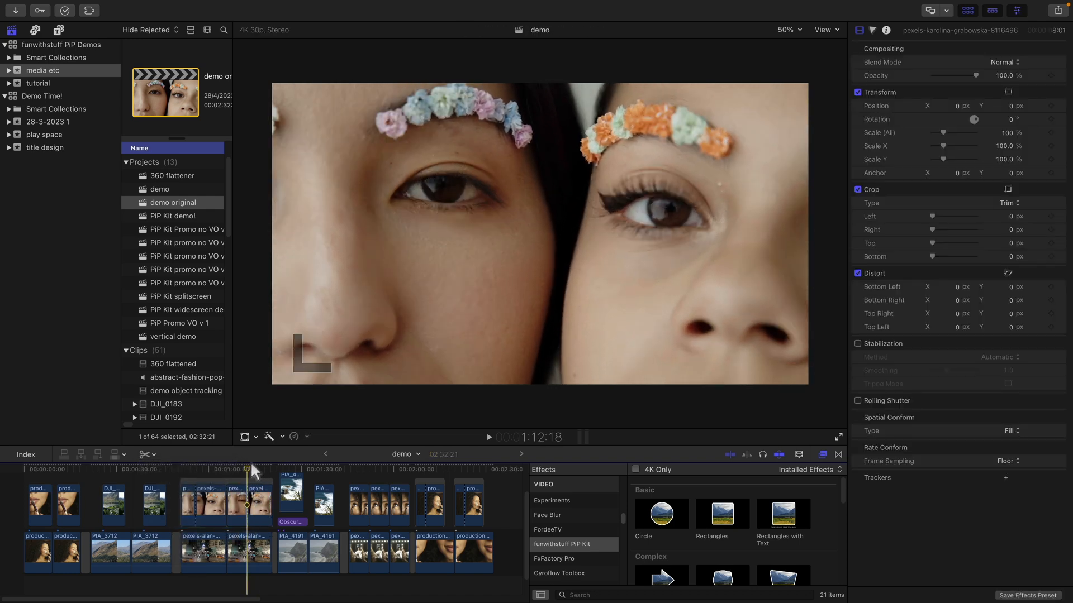
left_click(144, 454)
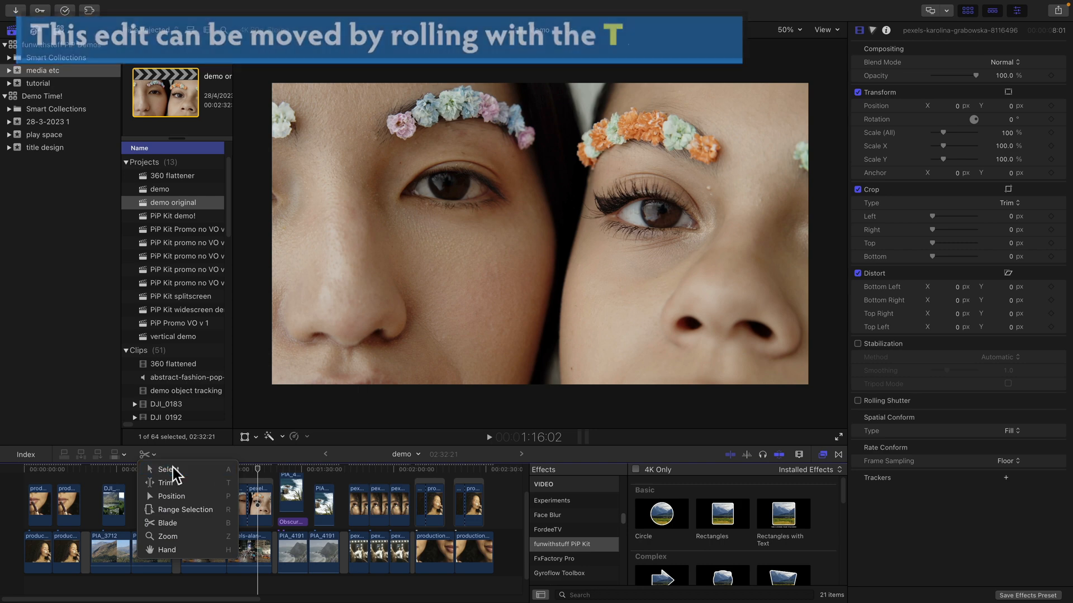
left_click(165, 482)
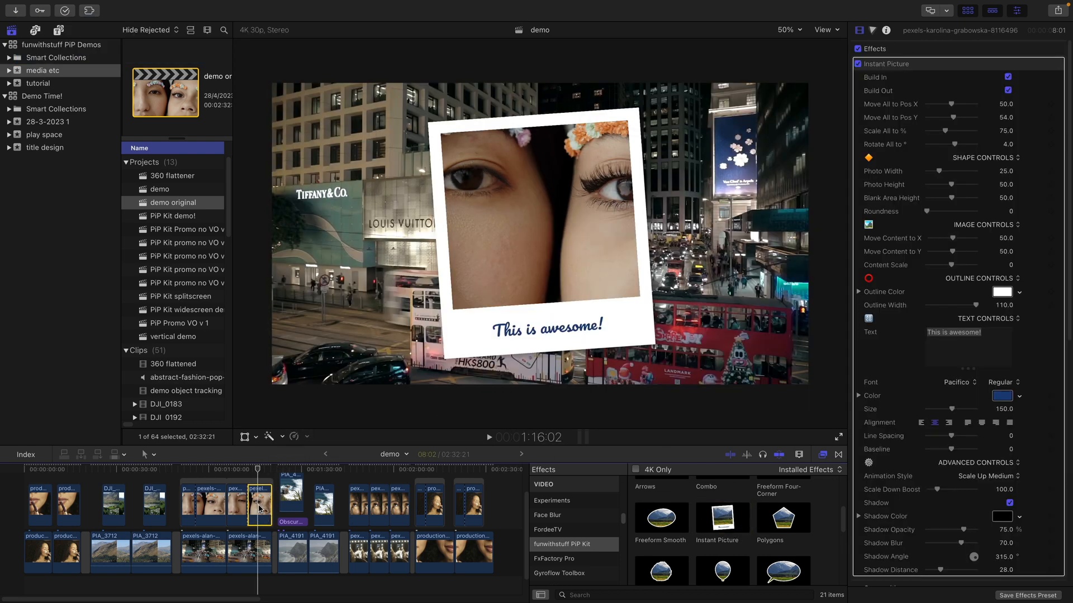
Set the second faces piece's Animation Style to Scale Down and preview it
left_click(247, 470)
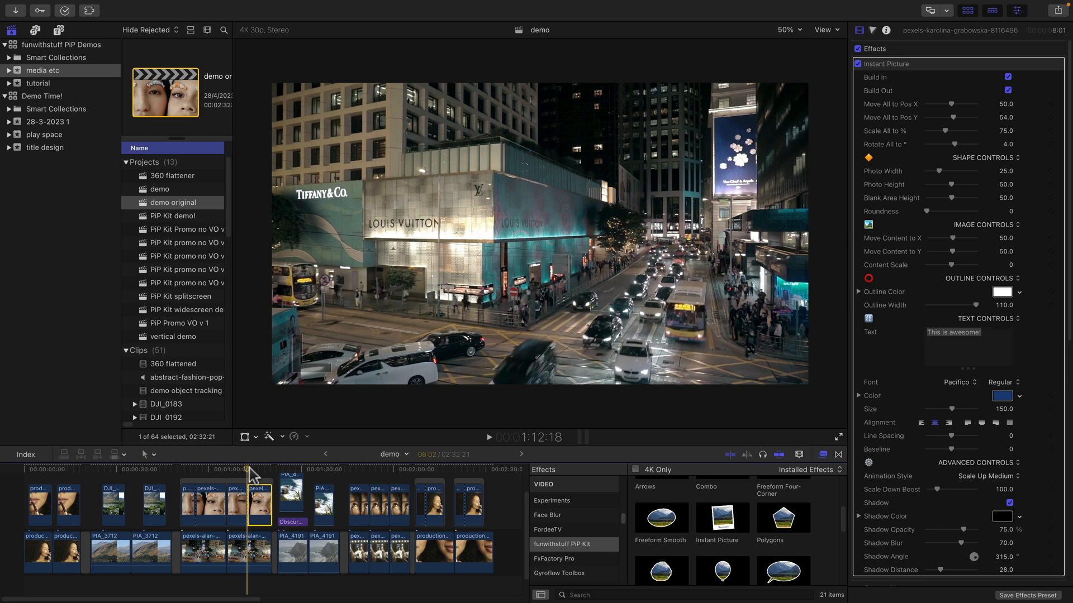
left_click(991, 477)
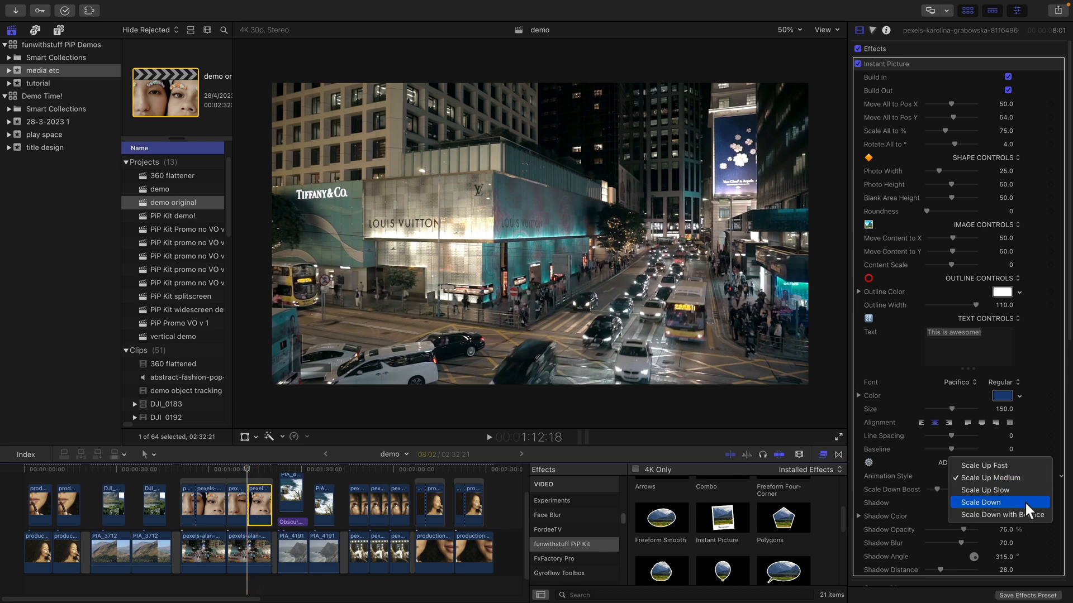
left_click(981, 502)
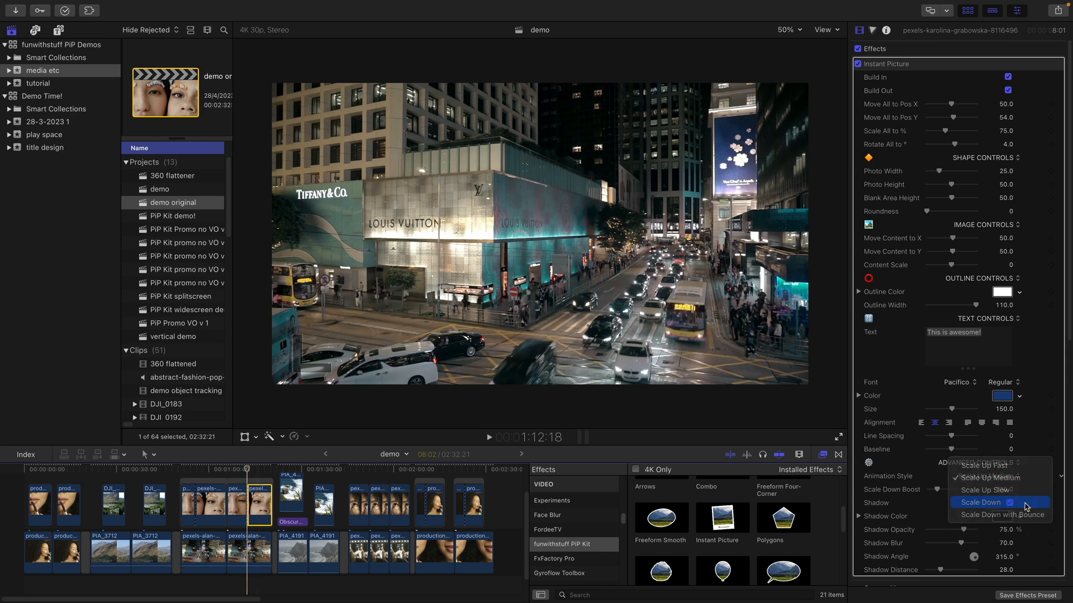
left_click(988, 502)
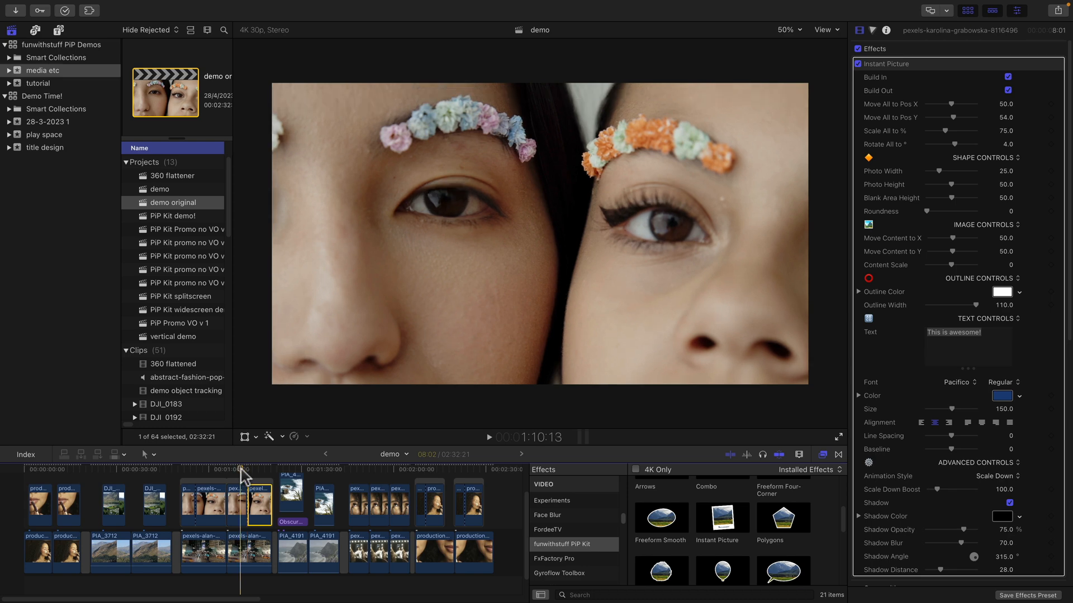
left_click(488, 437)
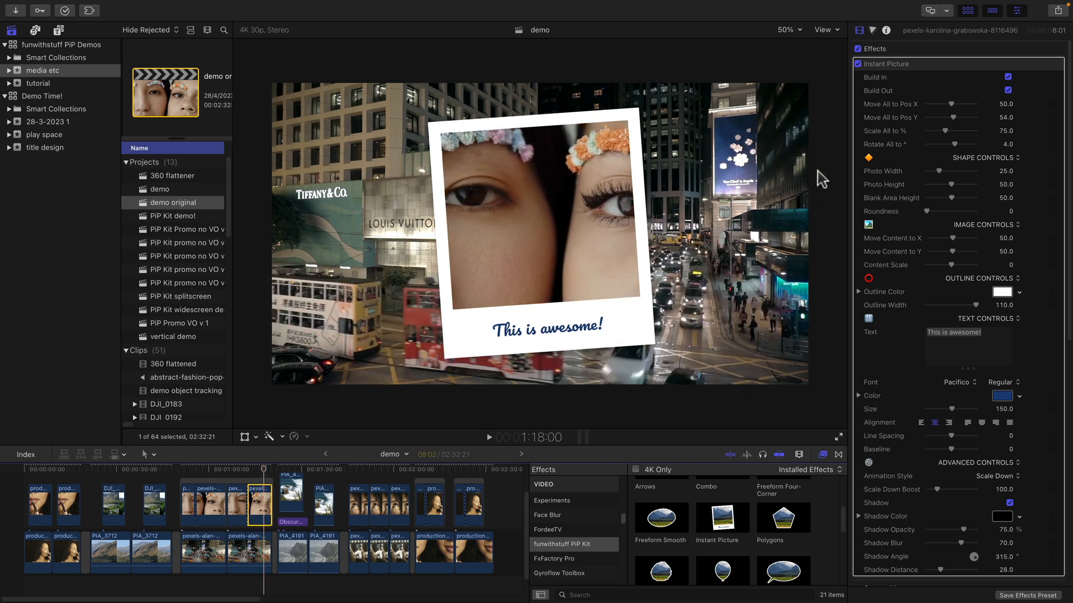
Enlarge the caption area, shrink the instant picture slightly, and adjust Photo Width
left_click_drag(951, 198, 958, 198)
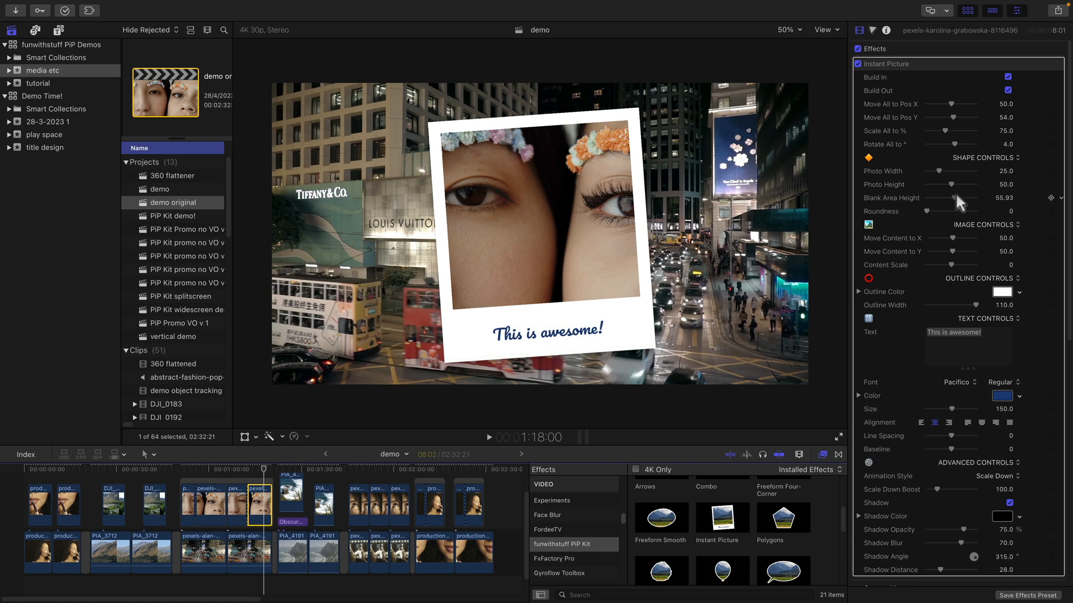
left_click_drag(954, 197, 957, 197)
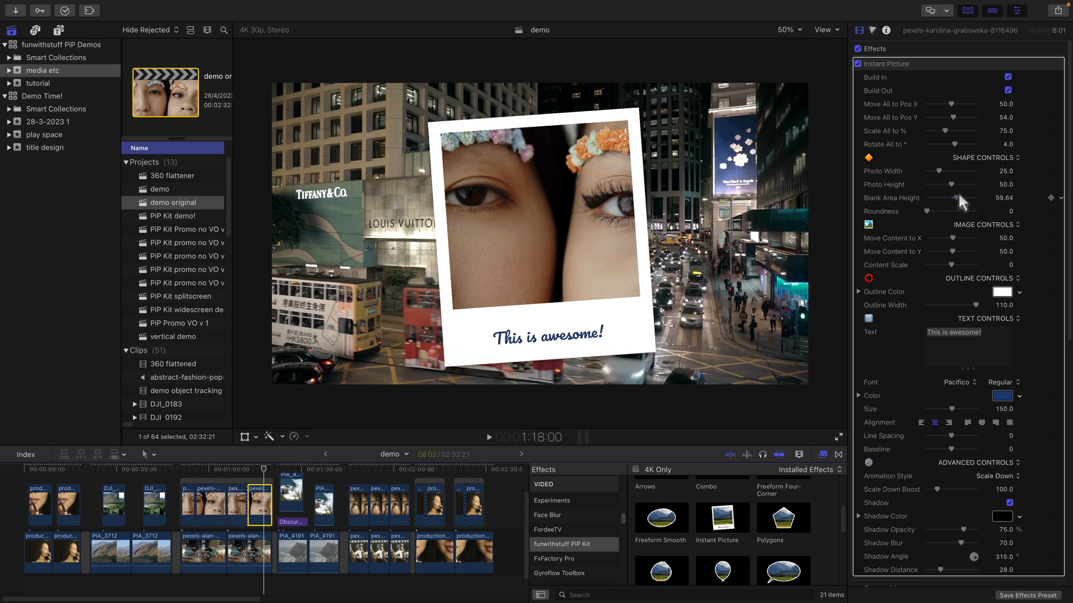
left_click_drag(960, 197, 968, 198)
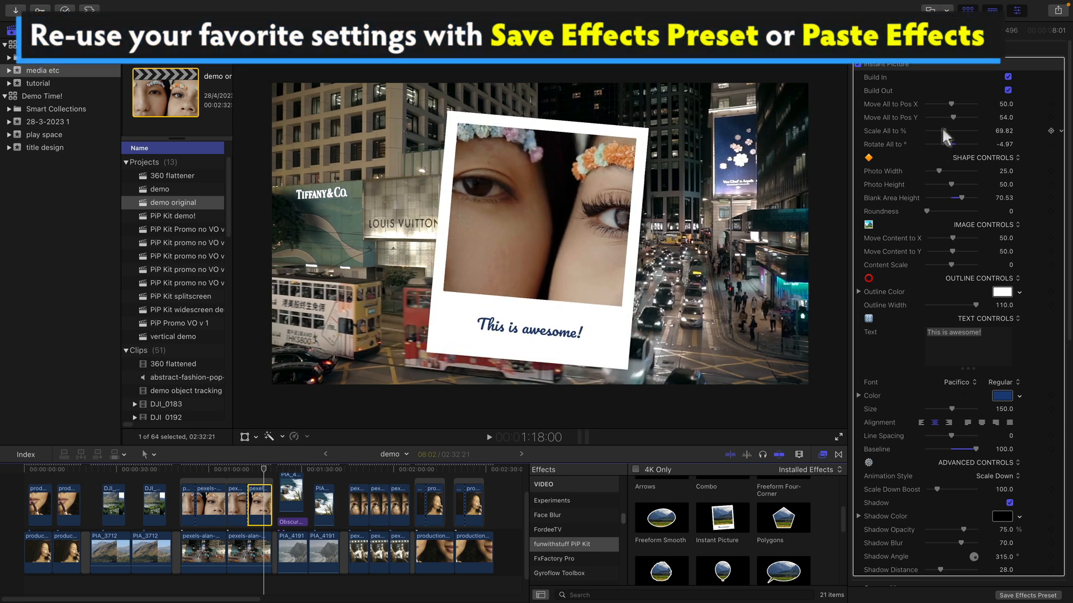
left_click_drag(951, 104, 964, 104)
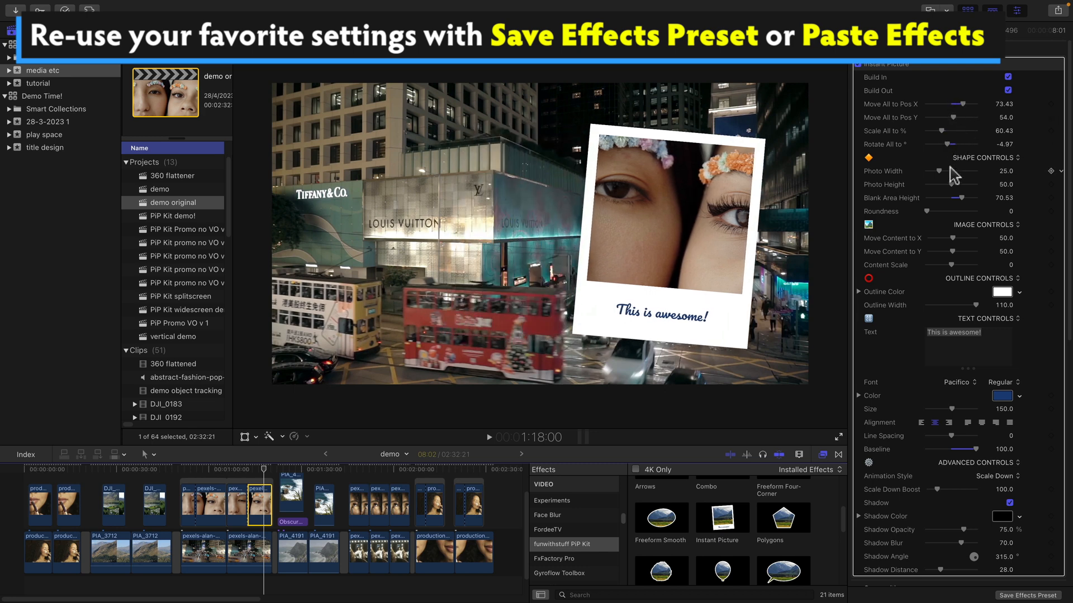
left_click_drag(940, 198, 968, 198)
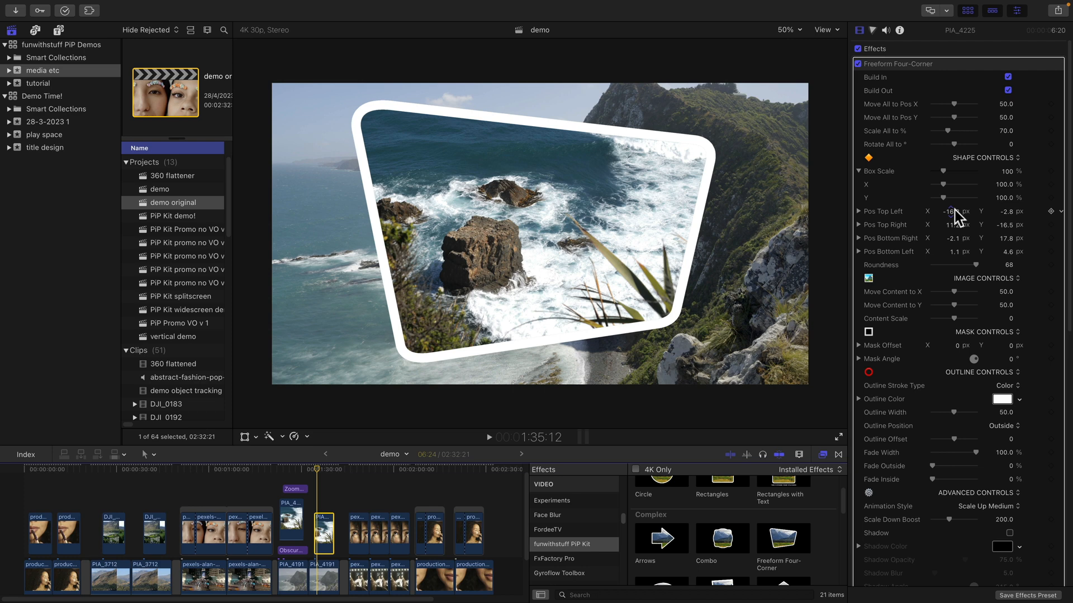
Nudge the top-left and top-right corner positions, then set Scale All to 58.85
left_click_drag(954, 211, 959, 212)
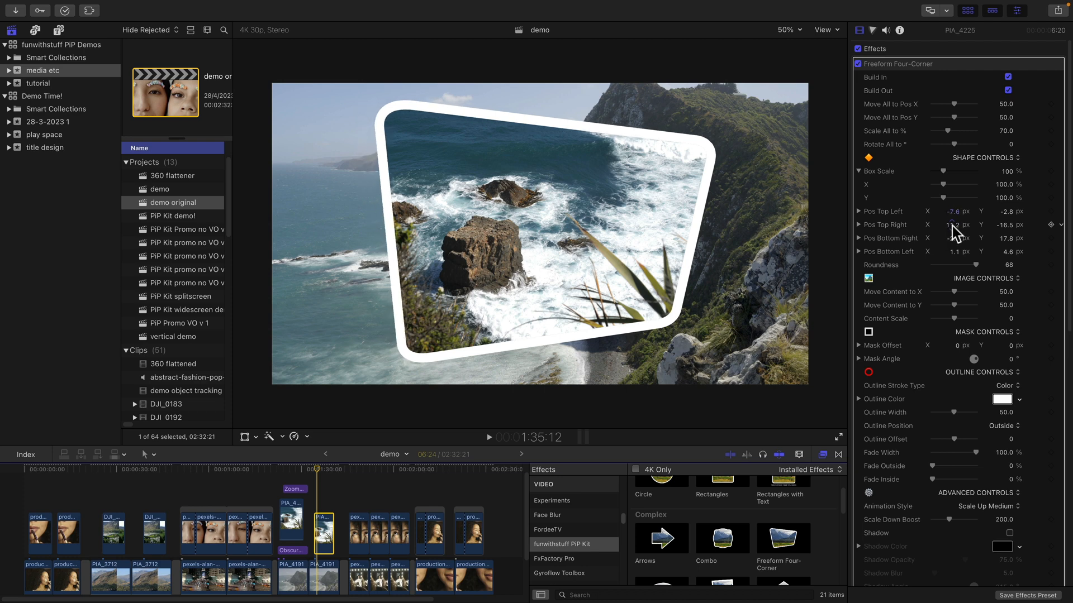
left_click_drag(957, 225, 961, 225)
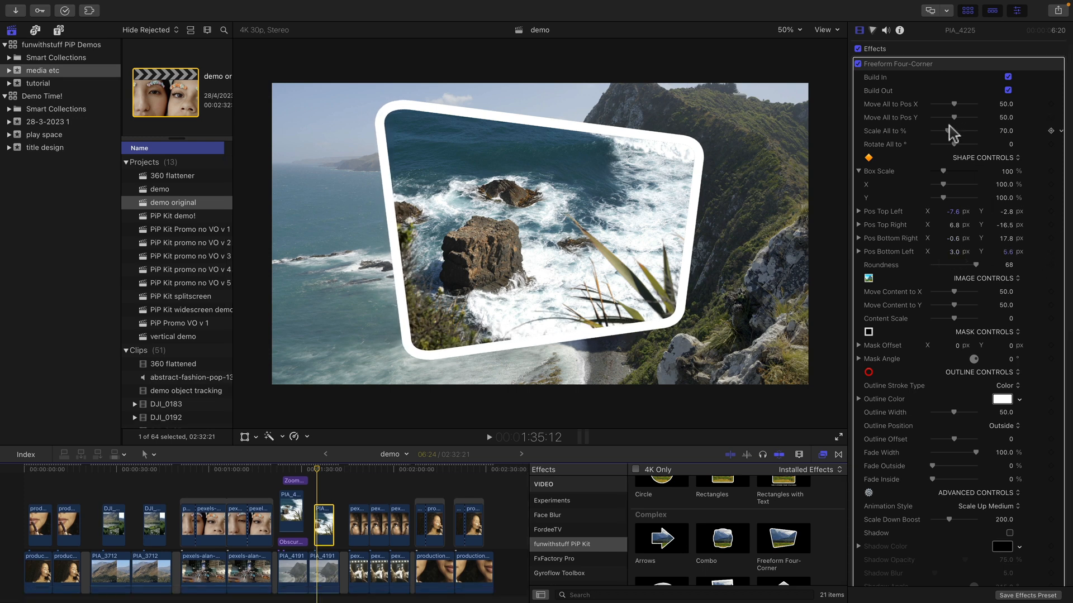
left_click_drag(951, 131, 942, 130)
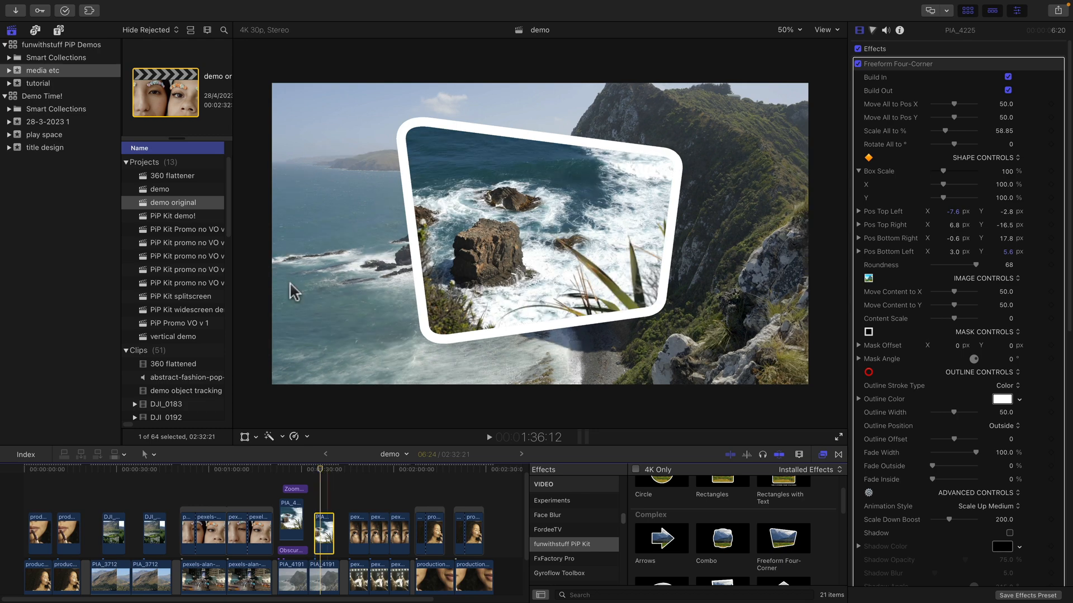
Place the funwithstuff PiP Kit's Obscure with Fade title above the four-corner clip
left_click(59, 30)
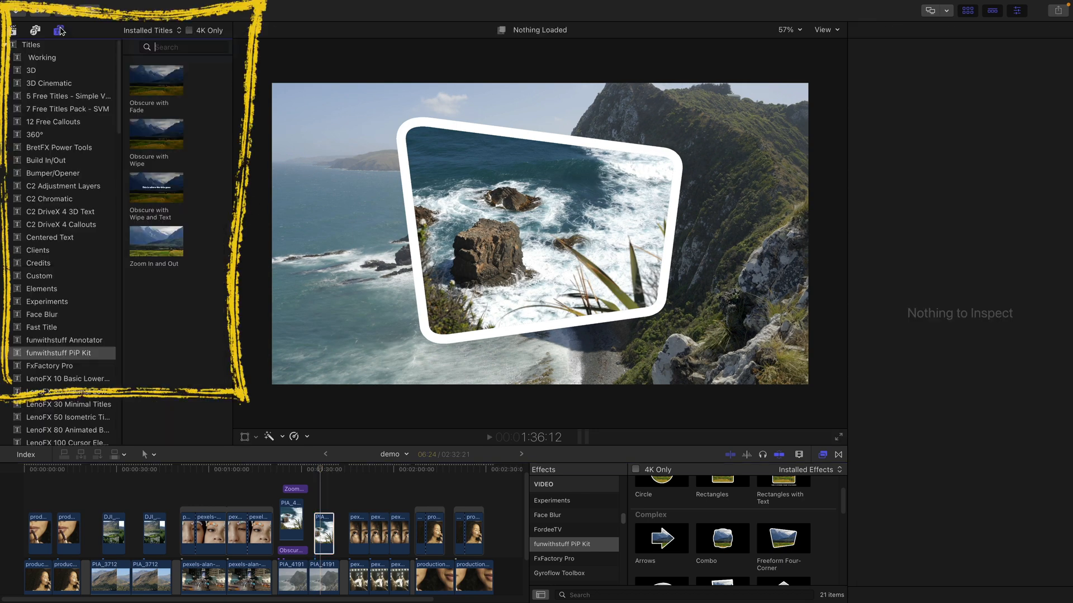
left_click(185, 46)
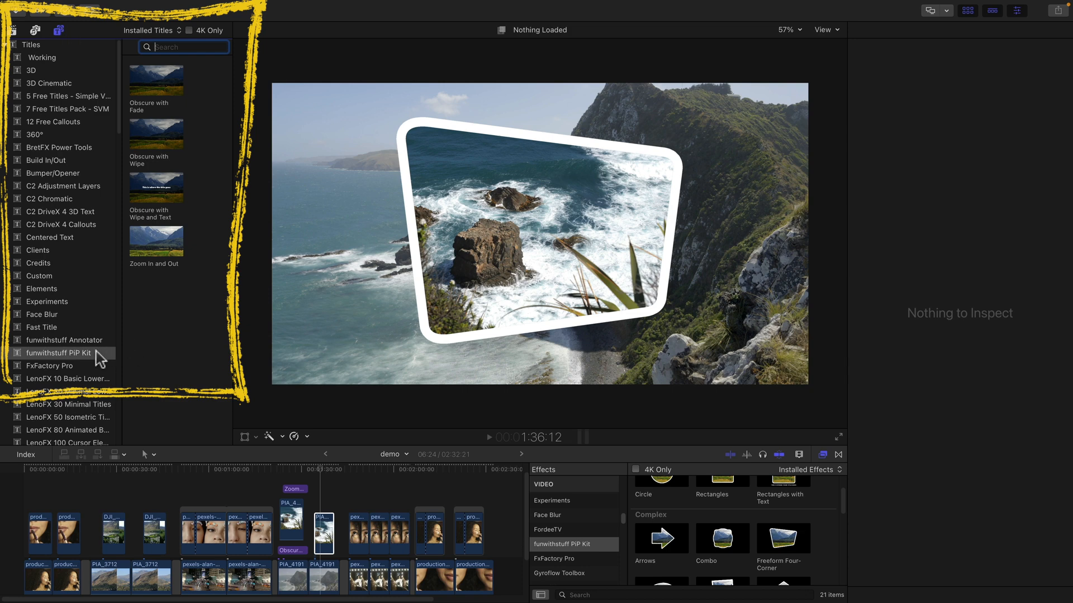
left_click(58, 352)
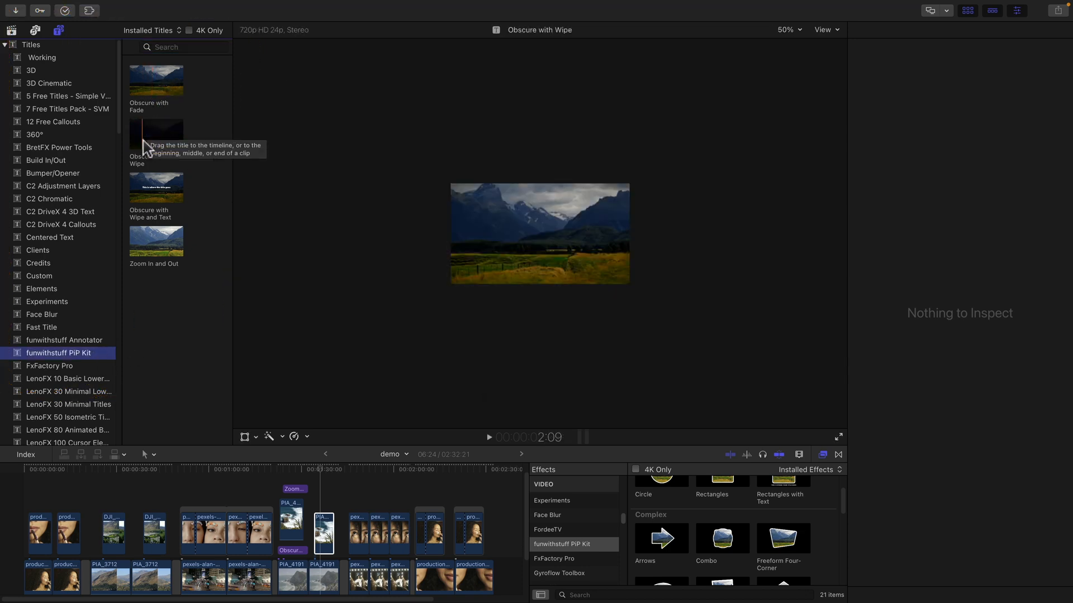
mouse_move(156, 241)
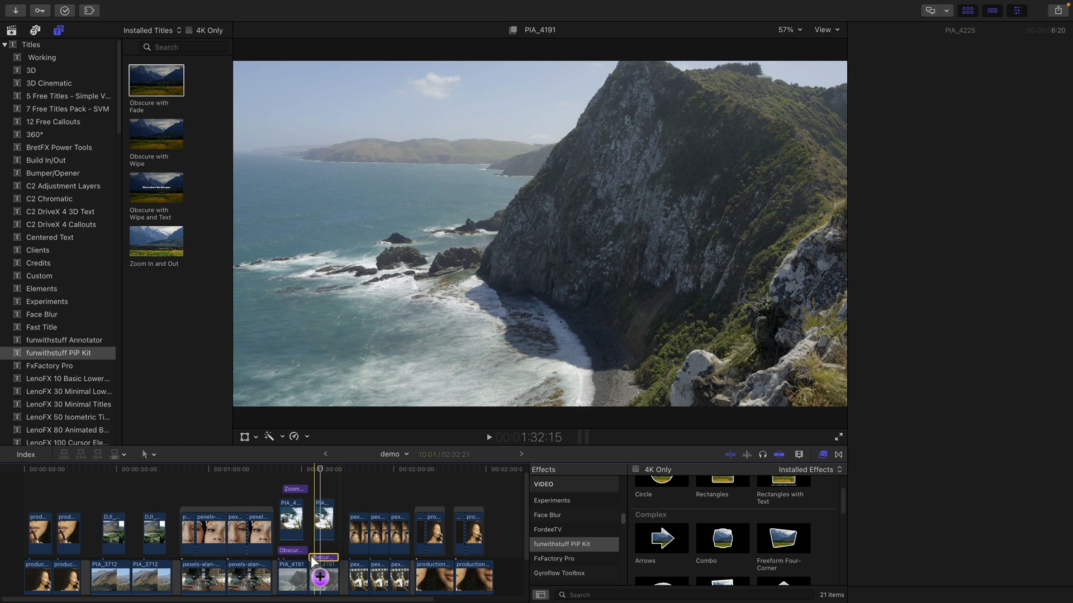
left_click(323, 551)
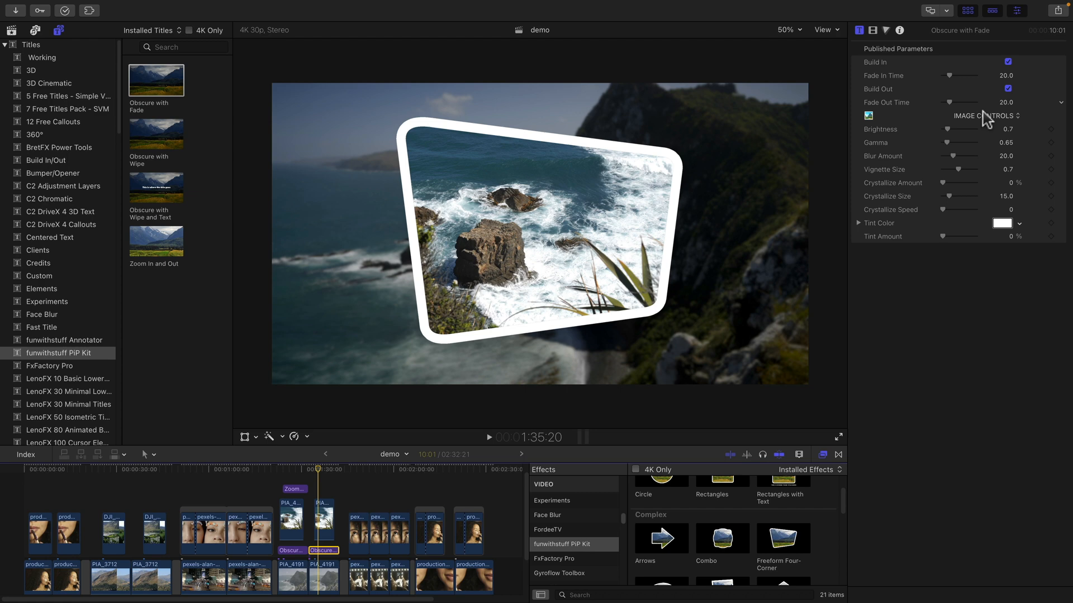
Set Obscure with Fade brightness 0.32, gamma 0.83, blur 57, then replay from before the title
left_click_drag(955, 156, 969, 156)
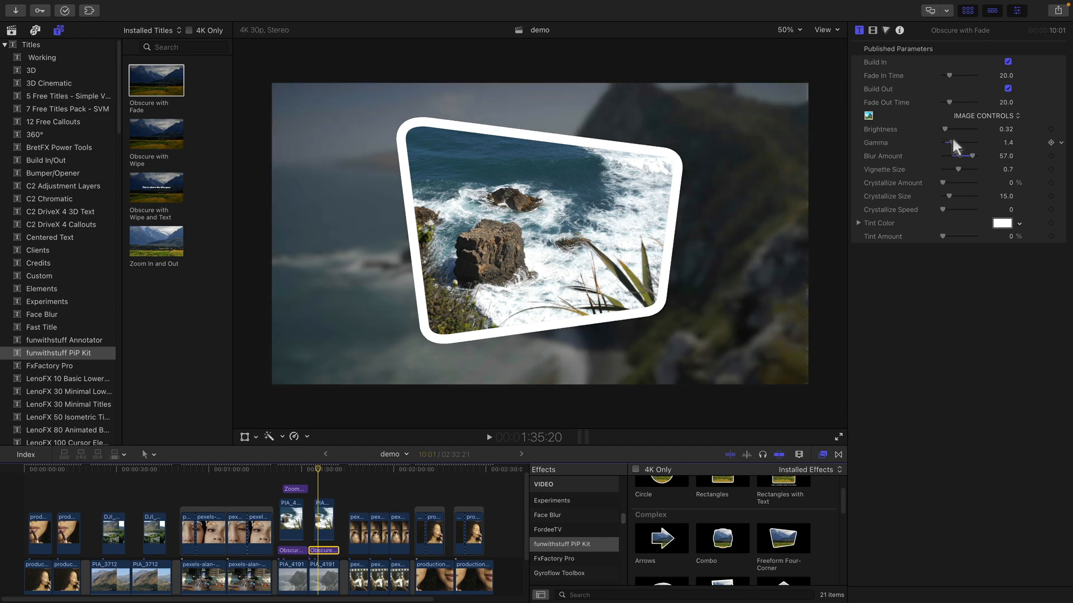
left_click_drag(958, 142, 951, 143)
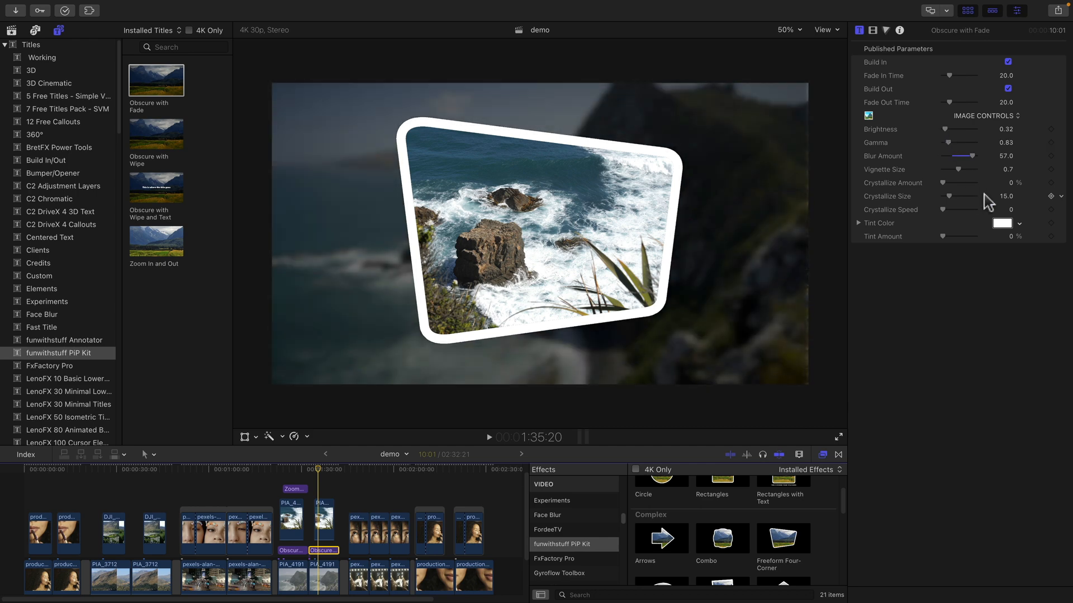
left_click_drag(943, 183, 977, 182)
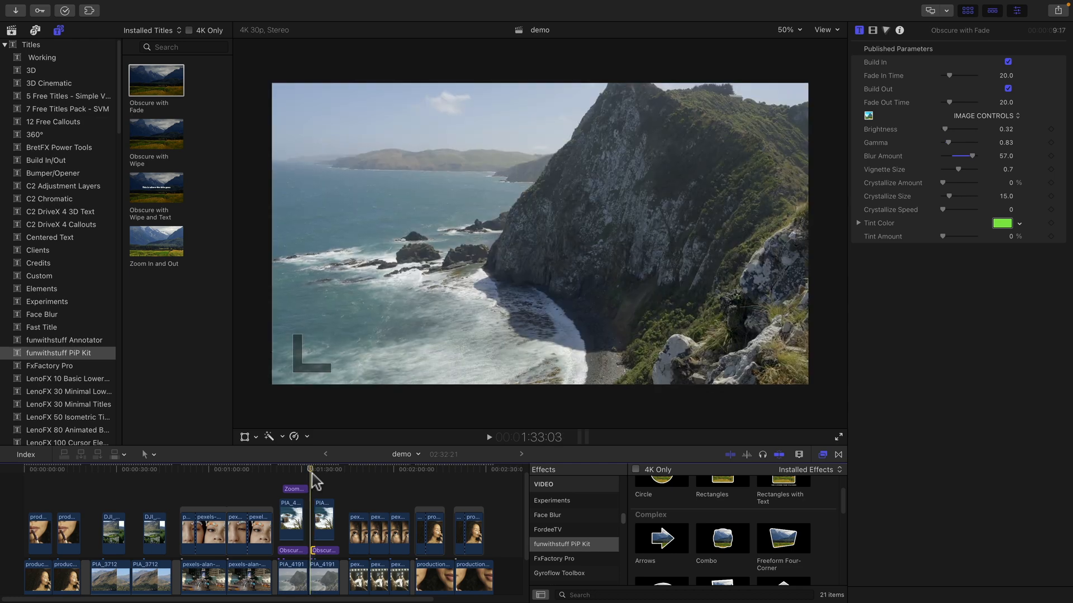
left_click(488, 437)
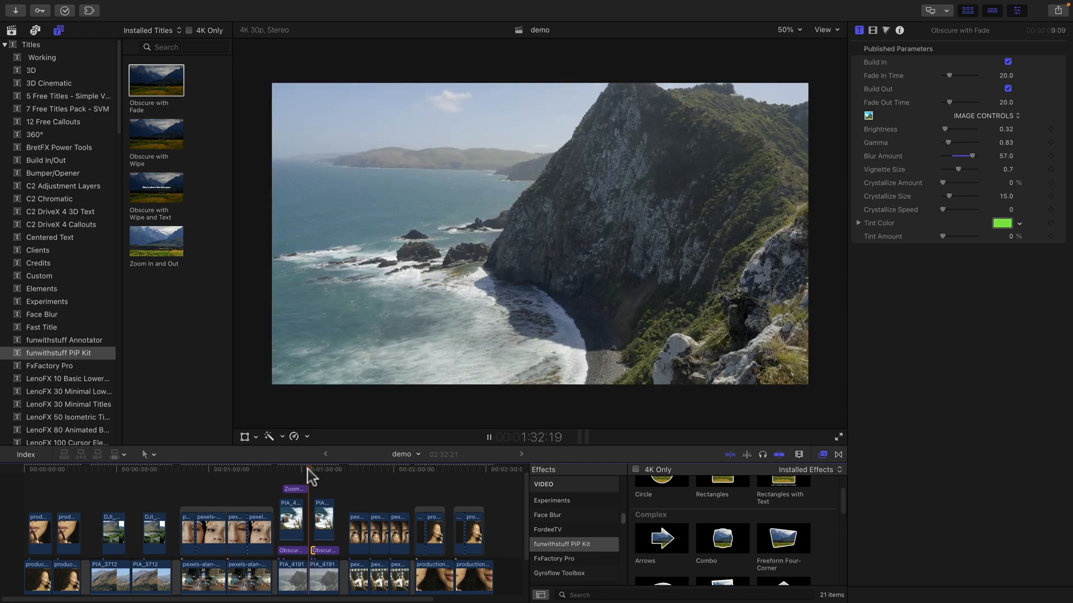
left_click(313, 470)
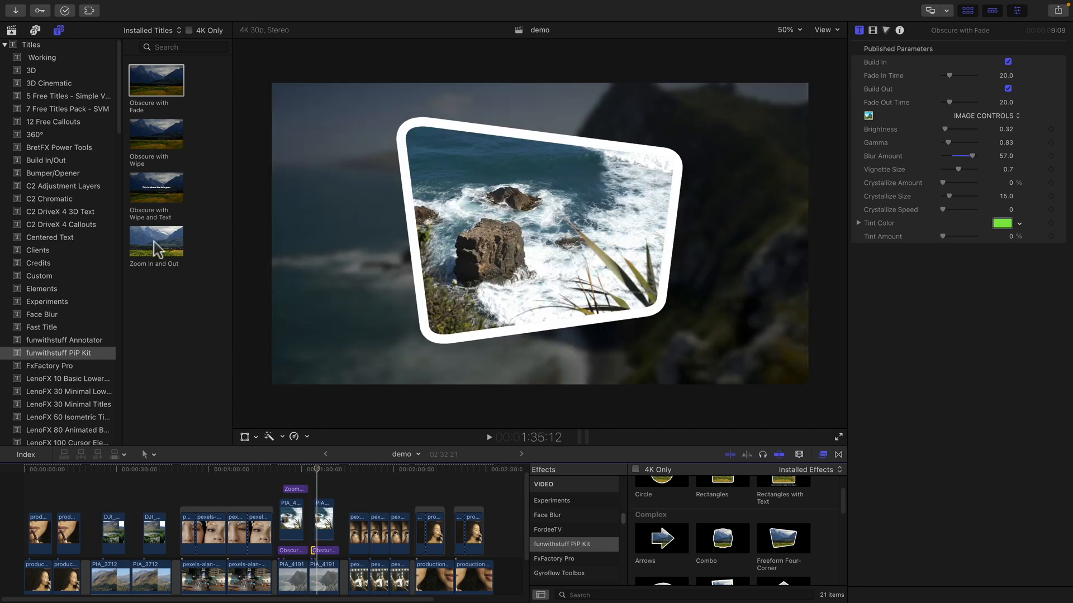
Add a Zoom In and Out title with Zoom Amount 19.6 and Fast speed
left_click(155, 241)
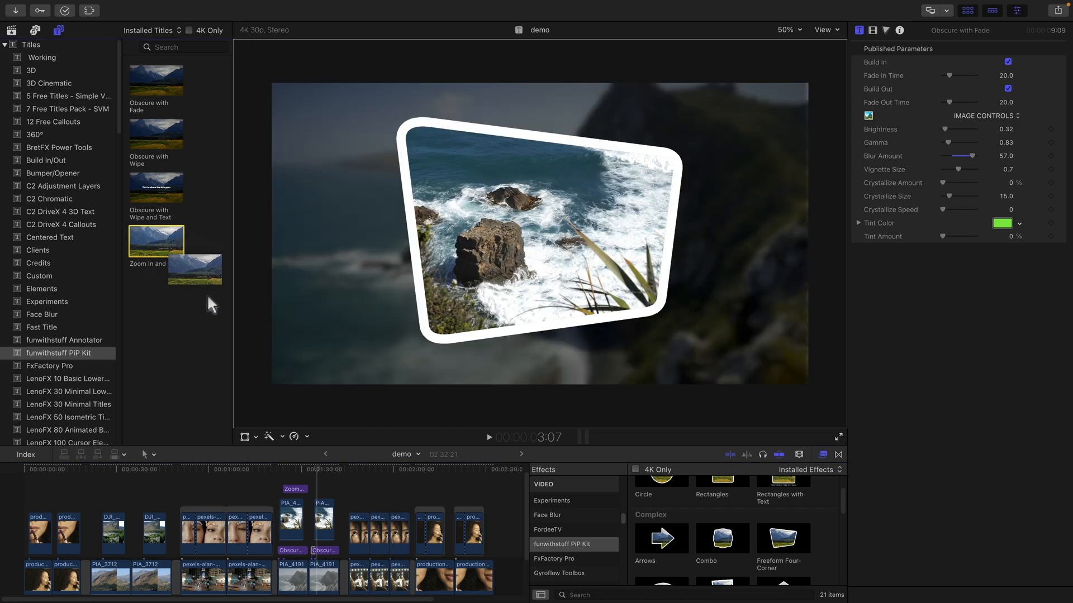
left_click(317, 469)
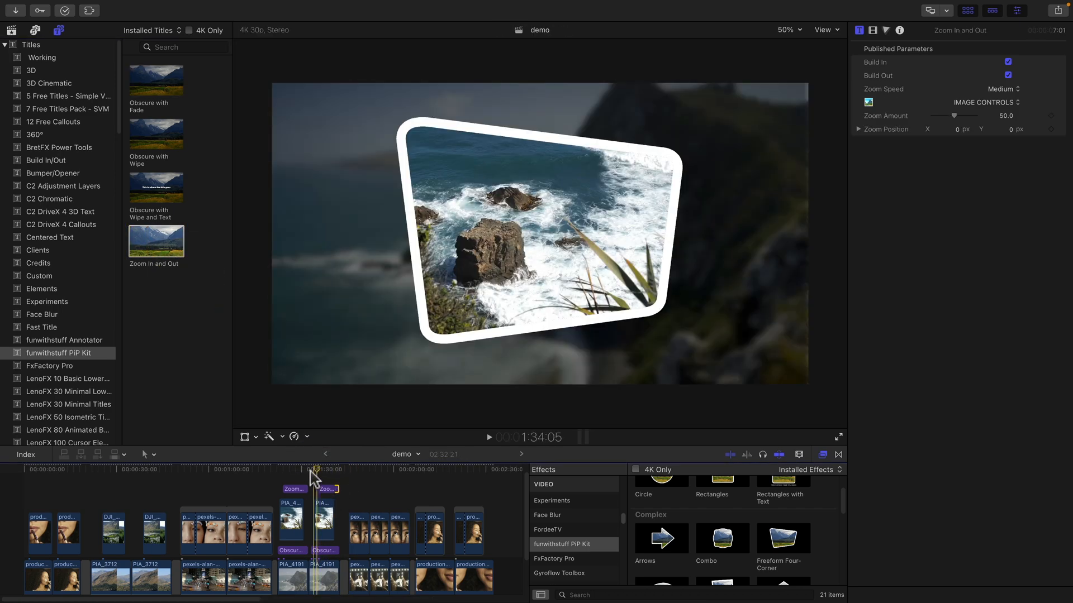
left_click(488, 436)
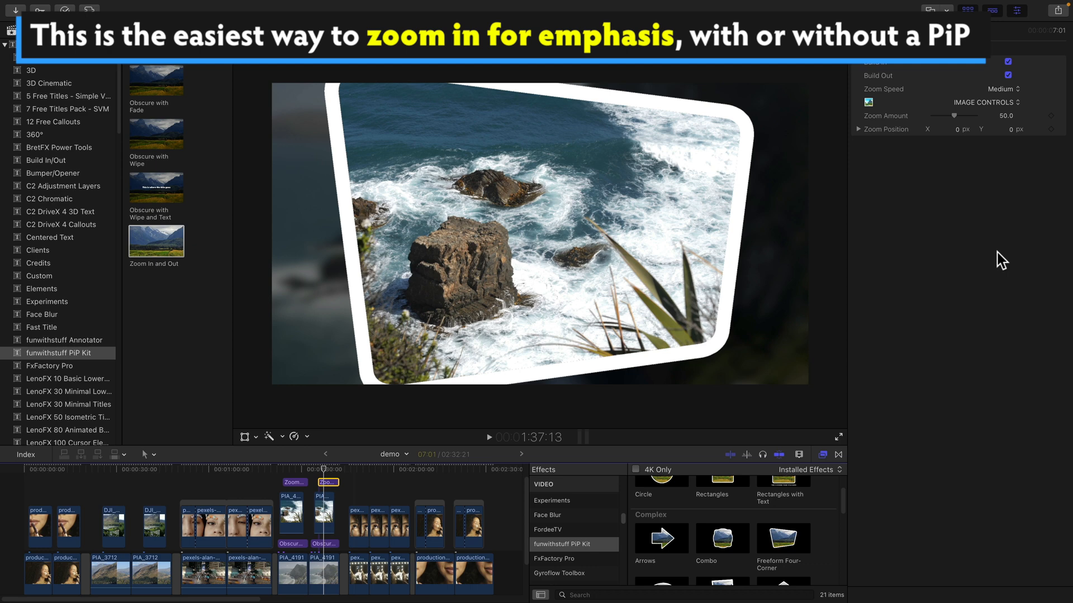
left_click_drag(957, 115, 944, 116)
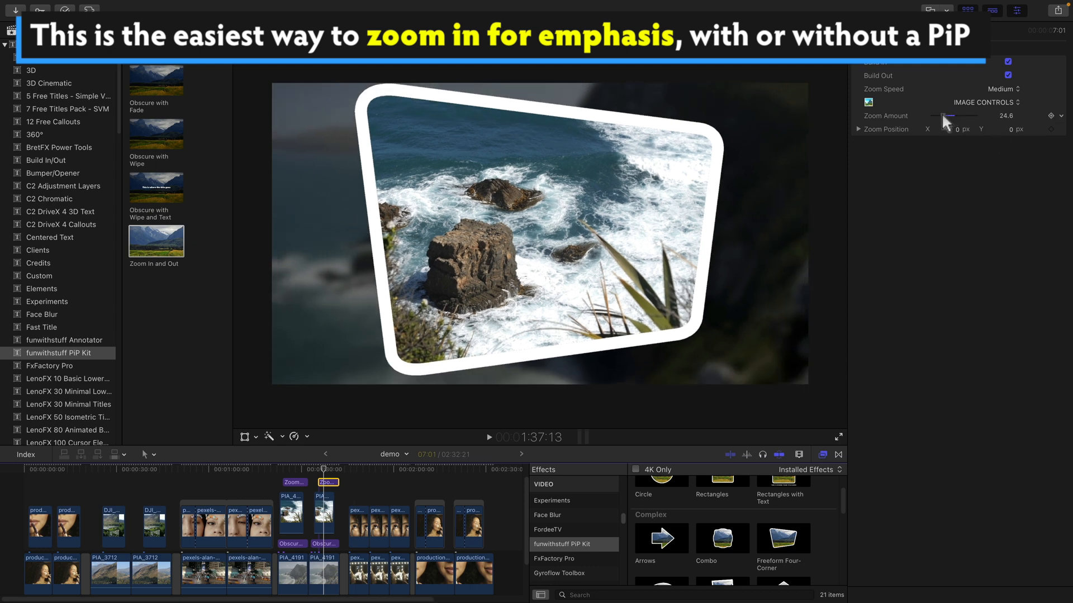
left_click(1003, 89)
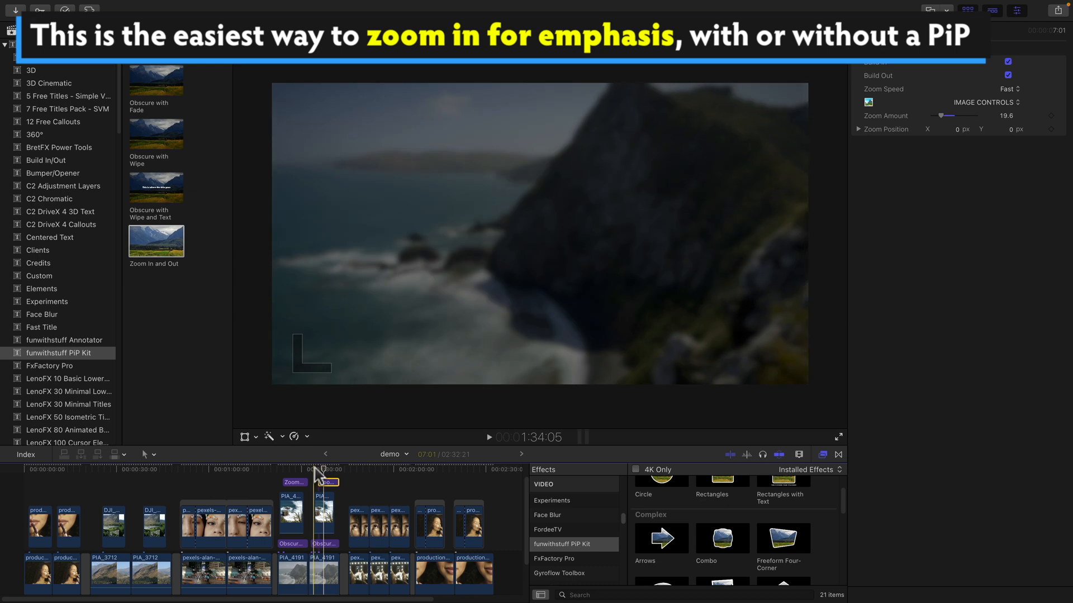
left_click(488, 437)
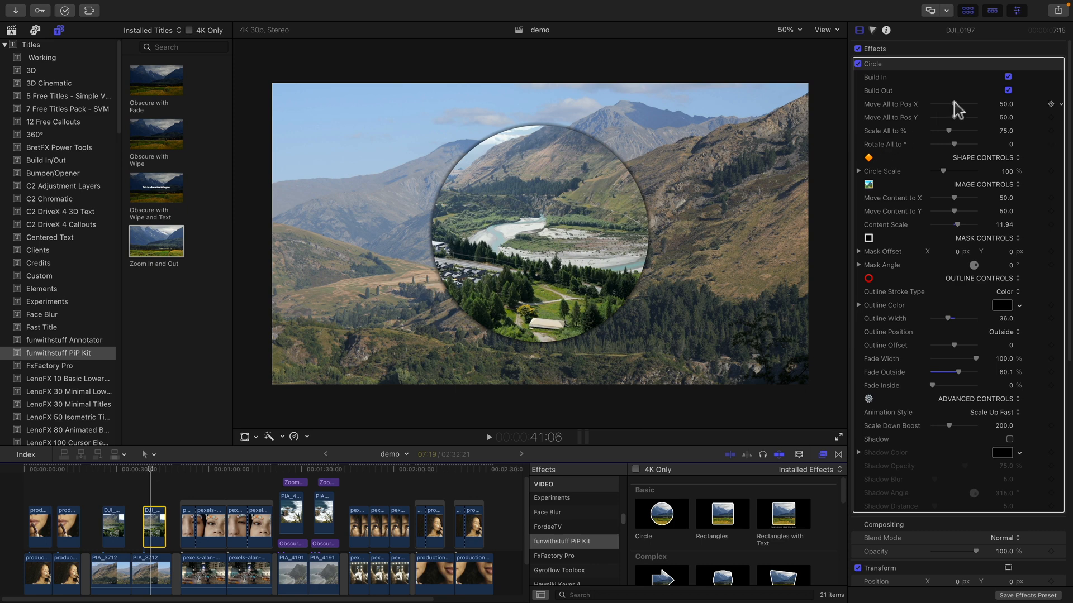
Uncheck Build In and Build Out for the DJI_0197 circle and list the PiP Kit transitions
left_click(1008, 76)
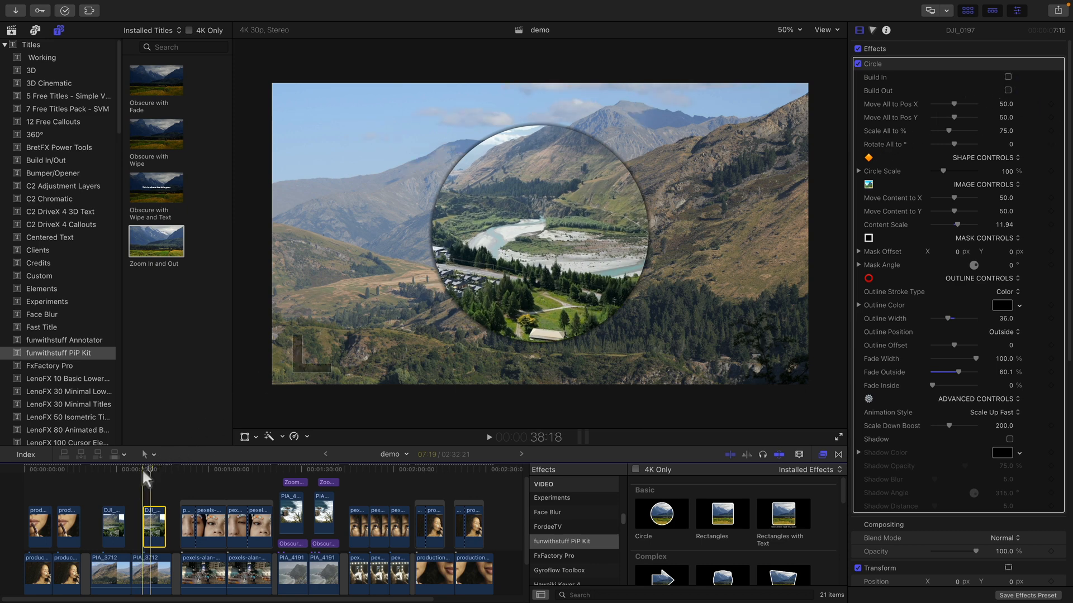
left_click(489, 437)
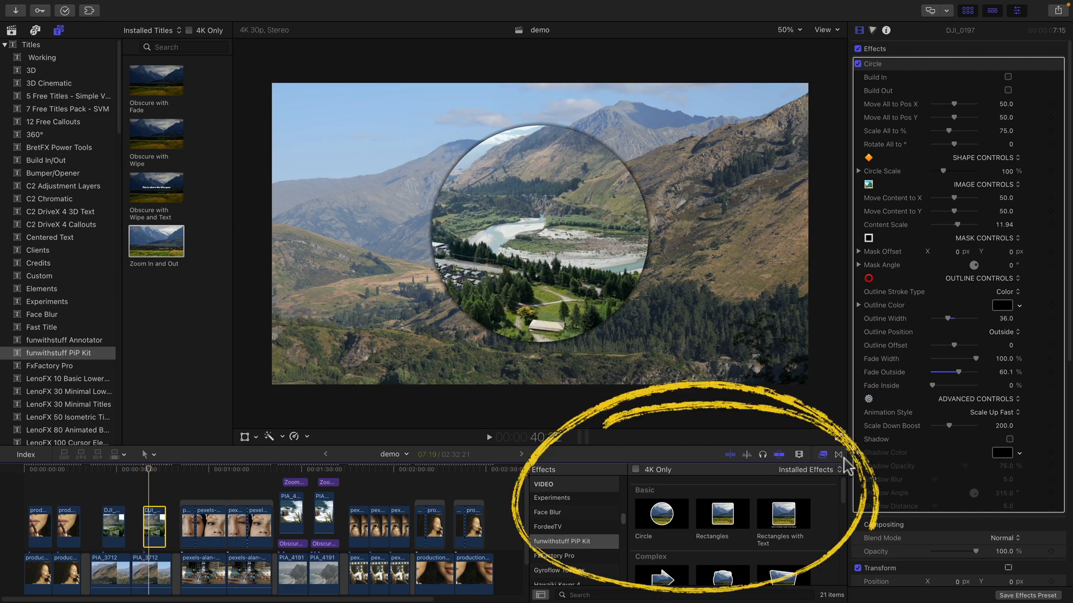
left_click(837, 455)
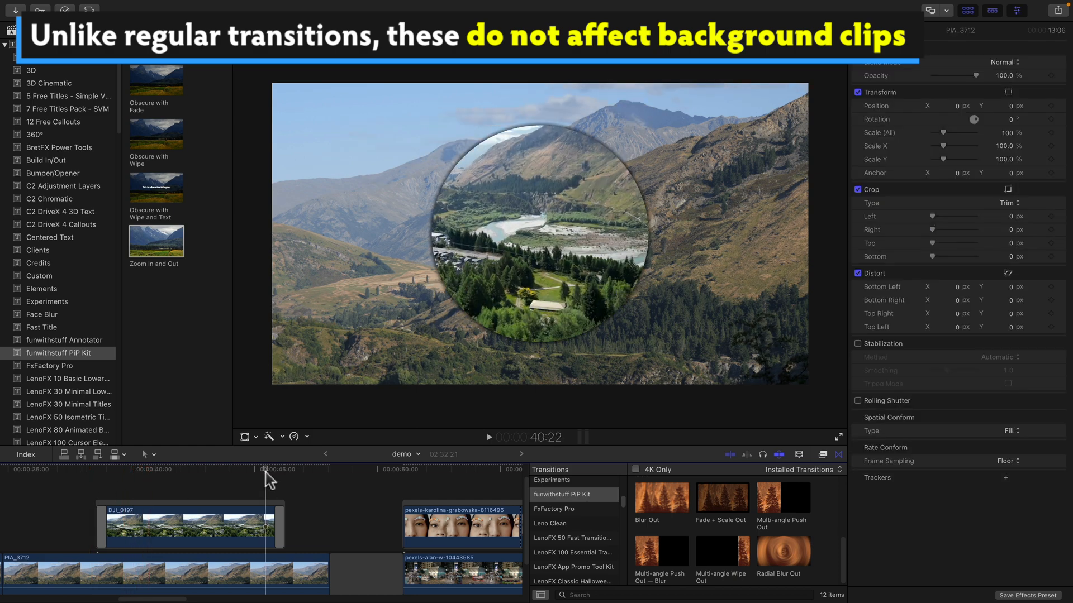
End DJI_0197 with Multi-angle Push Out — Blur, setting Move To to 1.38, 0.47
left_click_drag(265, 469, 295, 470)
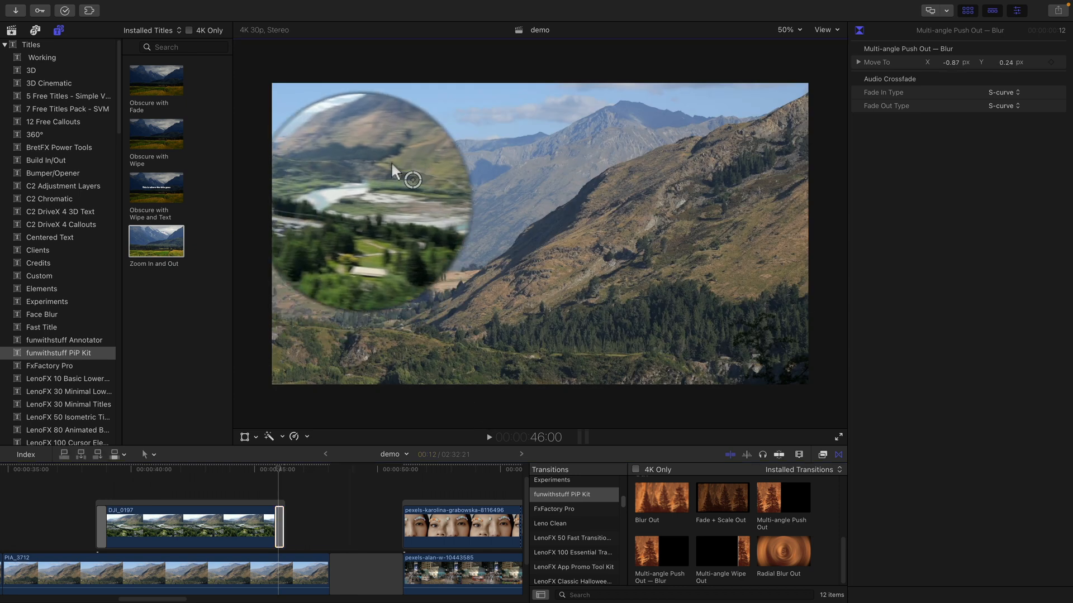
left_click_drag(412, 180, 407, 123)
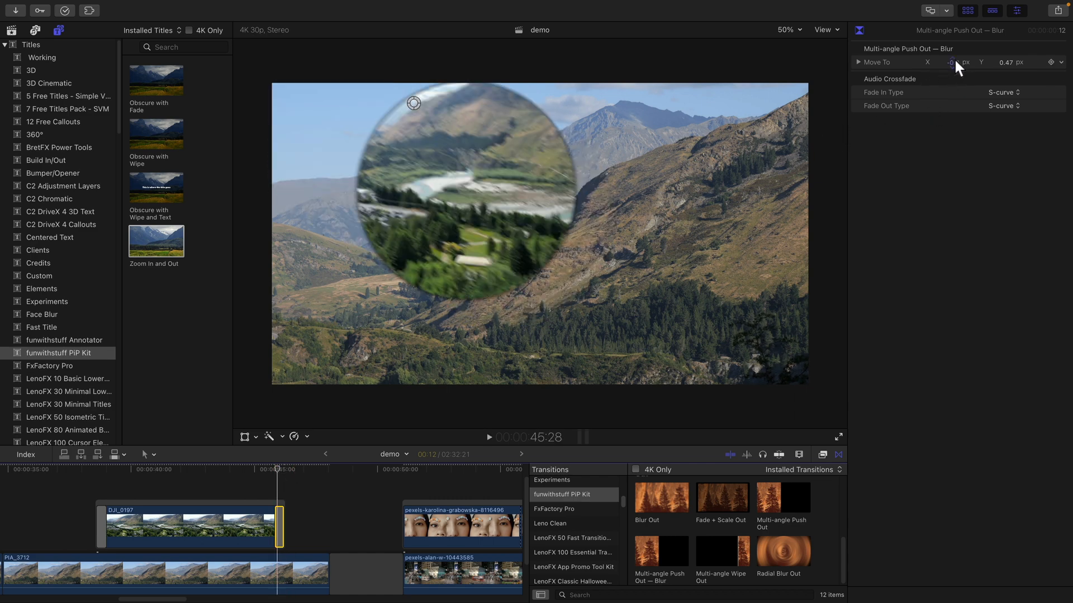
left_click_drag(414, 103, 723, 103)
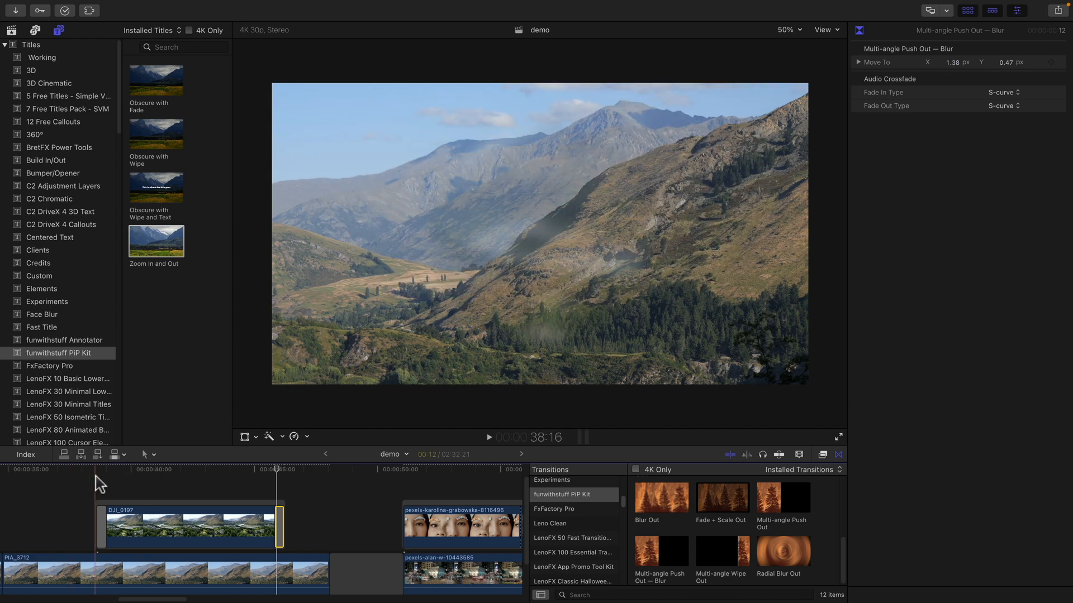
left_click(488, 437)
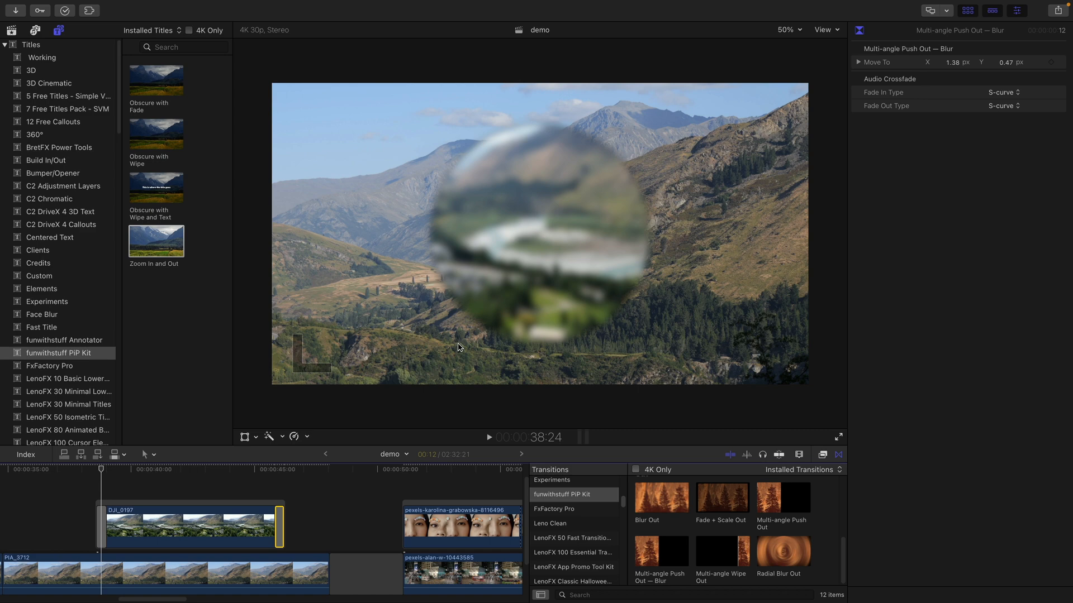
mouse_move(708, 550)
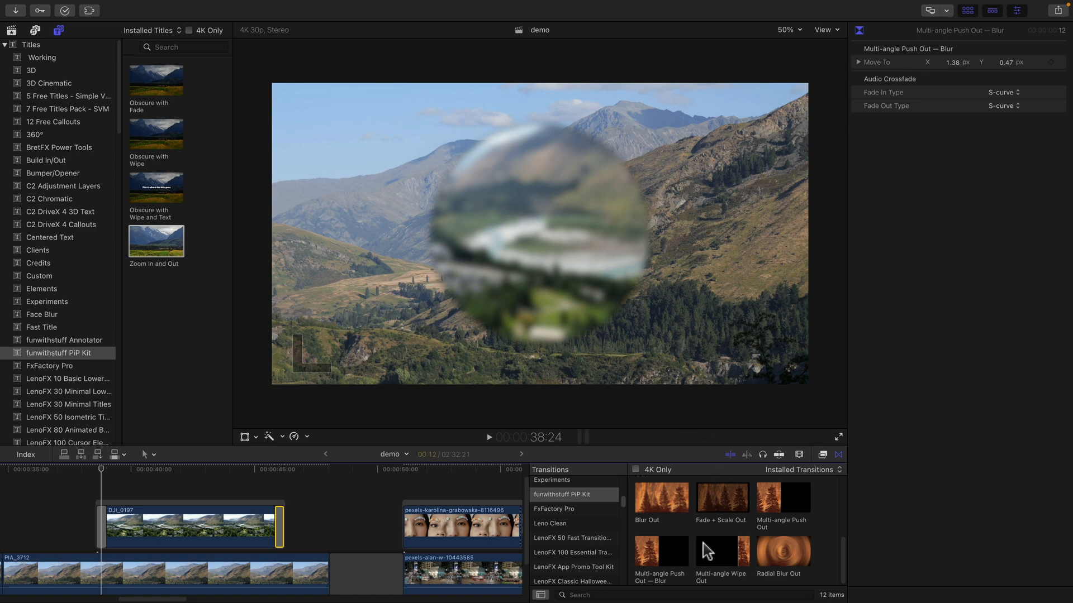